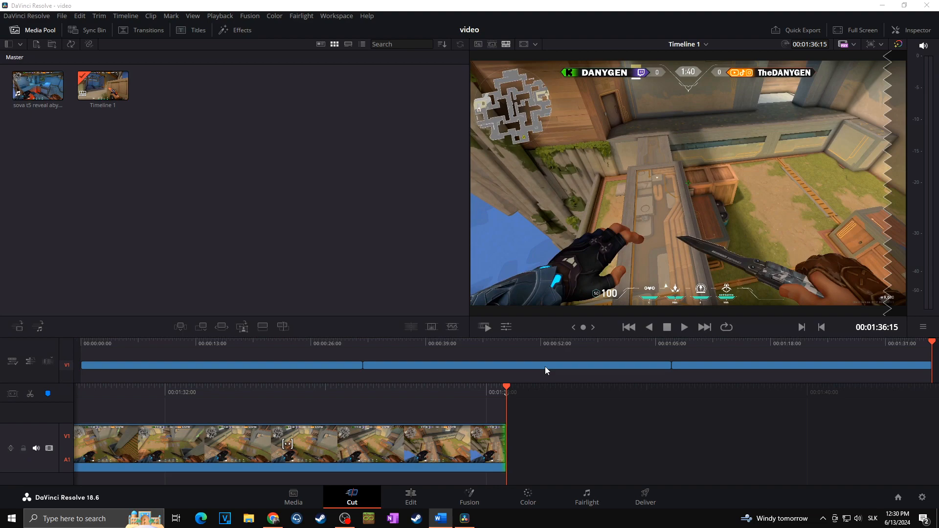
# Switch to the Edit page and inspect the middle timeline clip, leaving nothing selected.
pyautogui.click(410, 497)
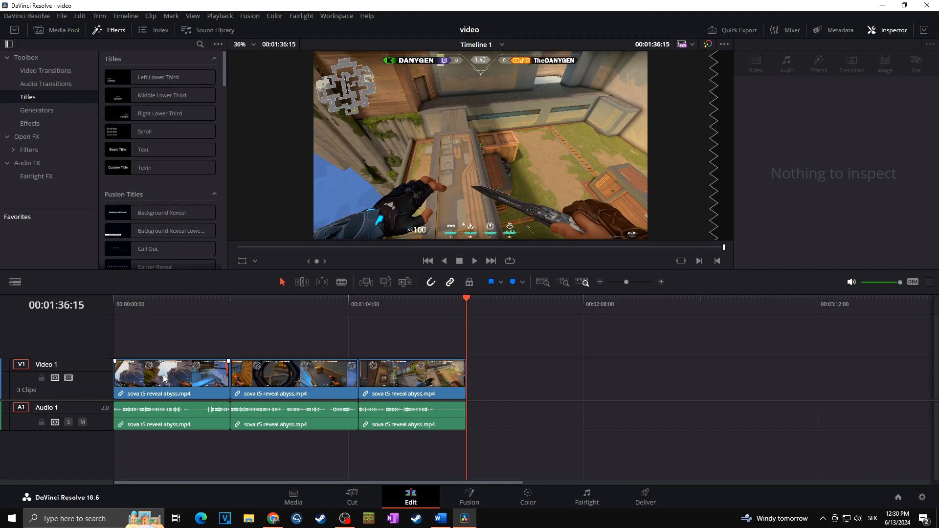
pyautogui.moveTo(184, 309)
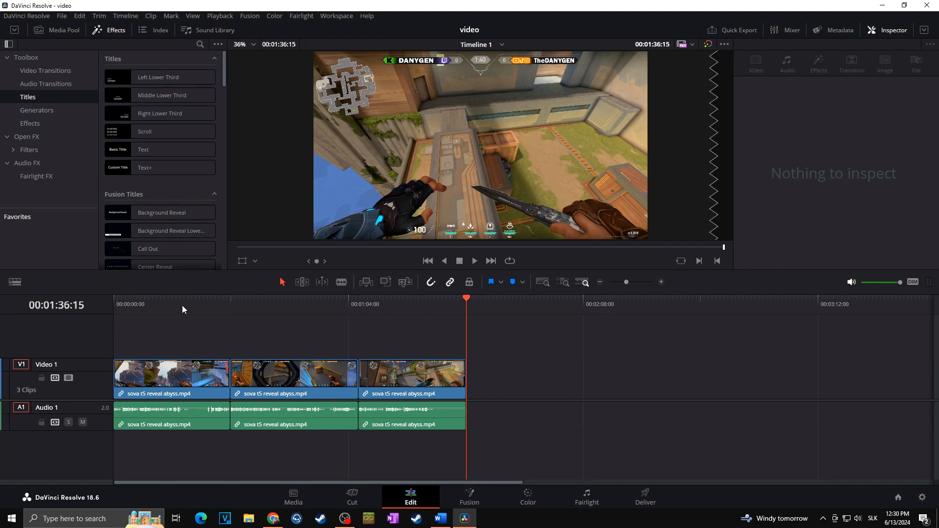
pyautogui.click(293, 375)
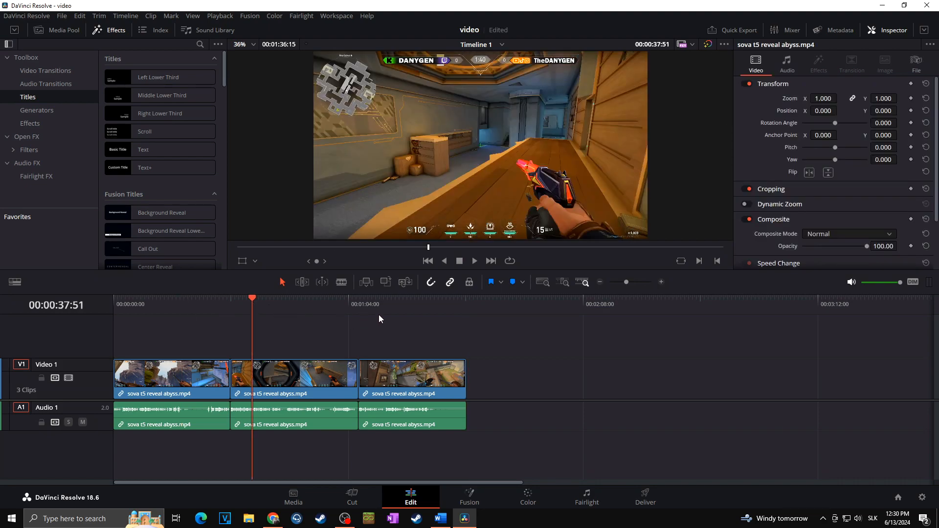
pyautogui.click(293, 375)
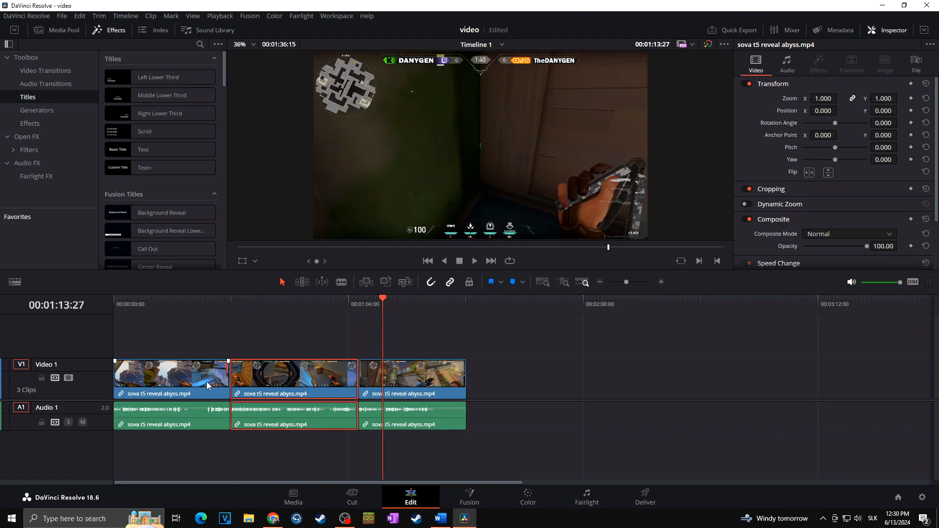
pyautogui.click(172, 377)
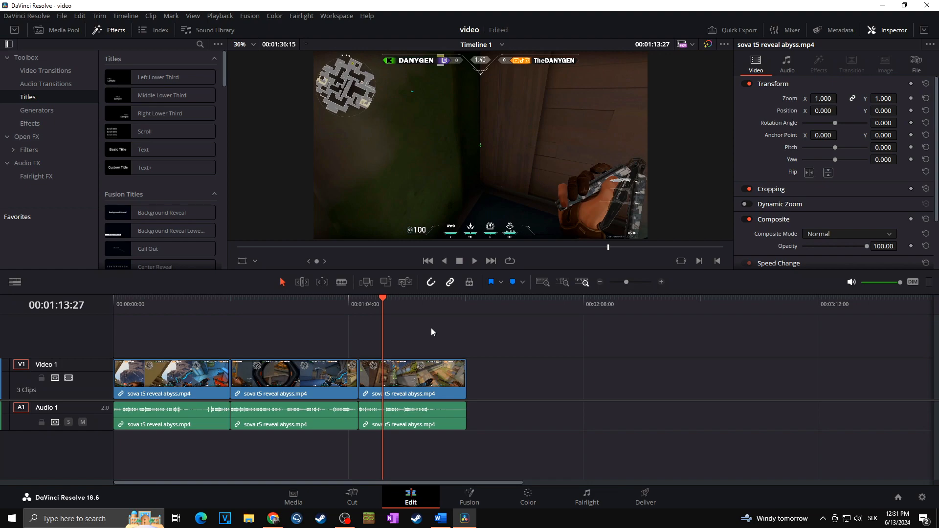
pyautogui.moveTo(431, 324)
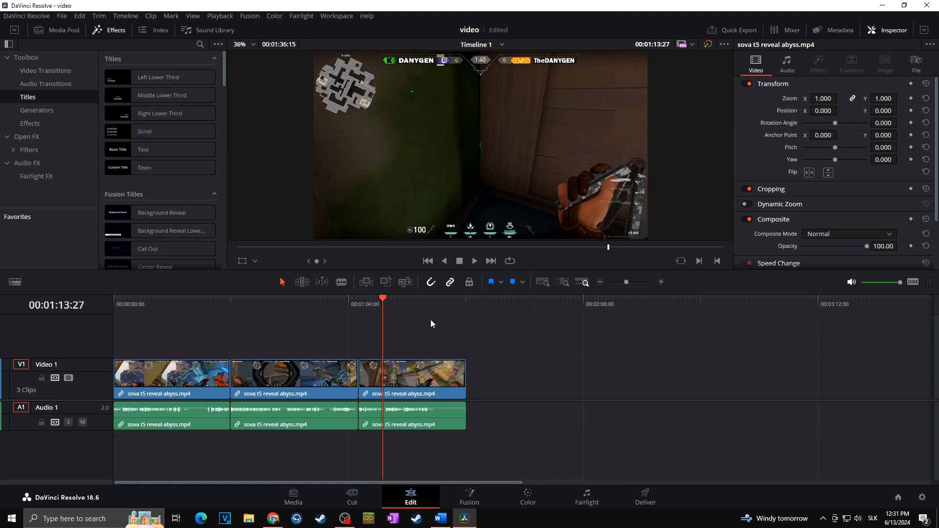
pyautogui.moveTo(398, 339)
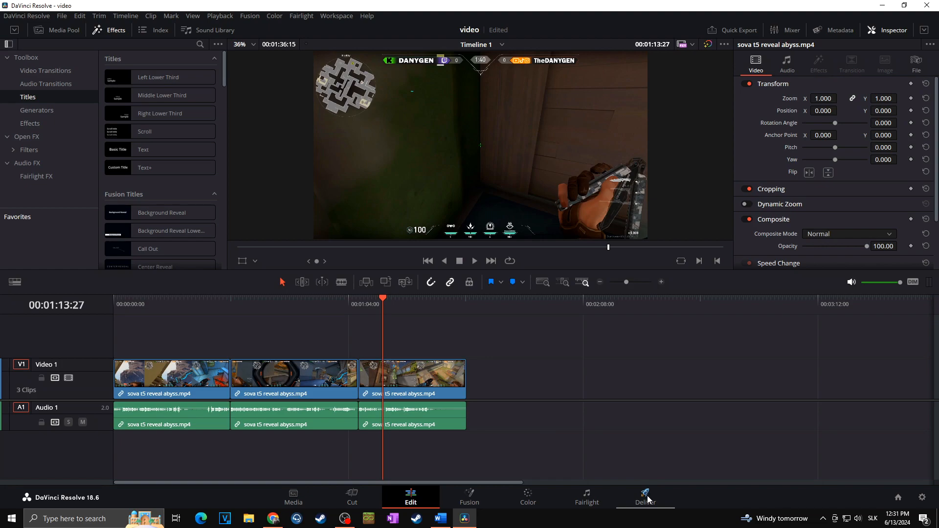
# On the Deliver page set the format to MP4 and render as individual clips.
pyautogui.click(645, 496)
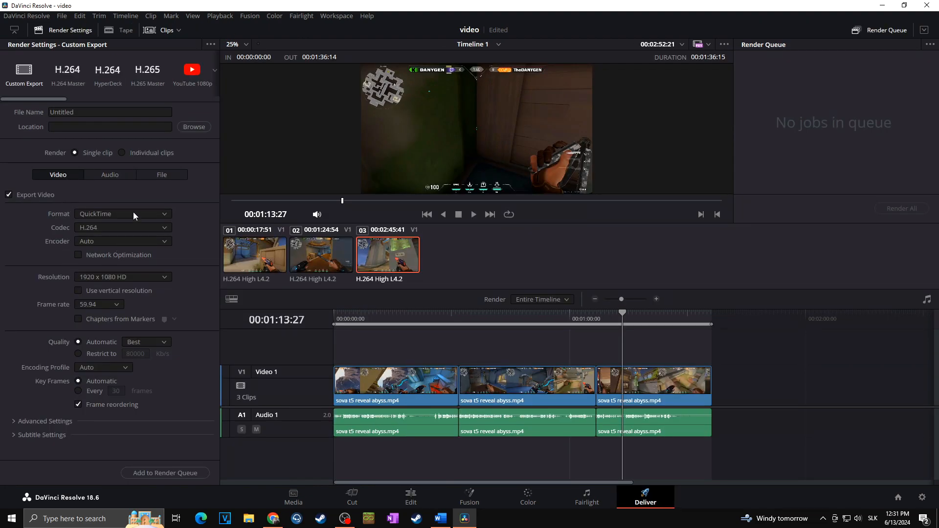
pyautogui.click(124, 214)
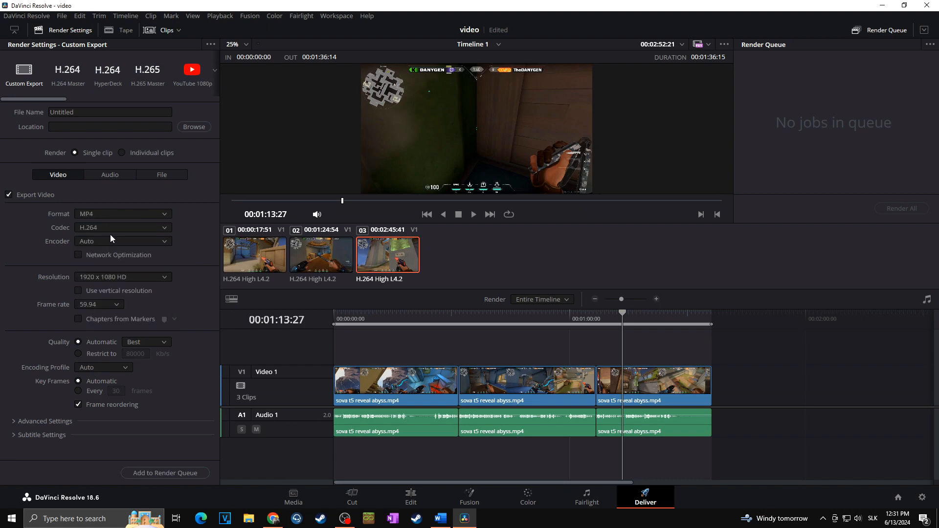
pyautogui.moveTo(159, 252)
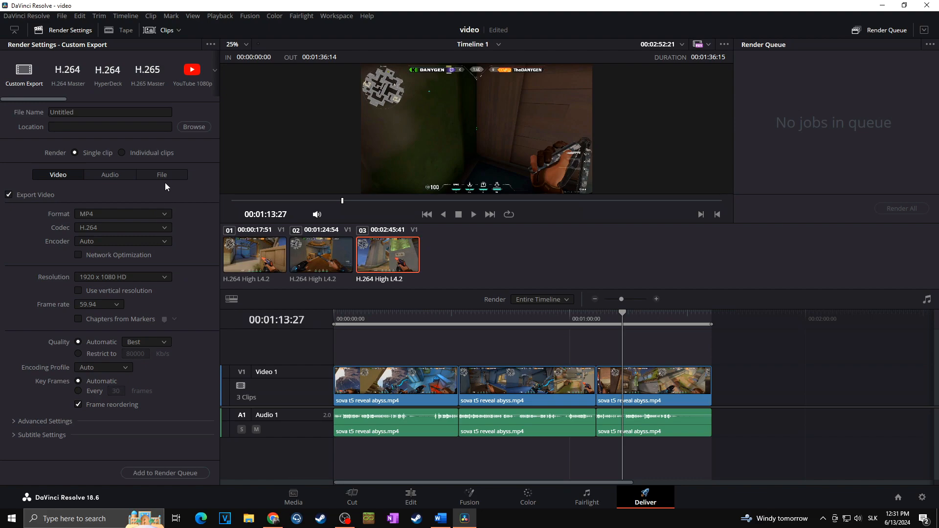
pyautogui.click(161, 174)
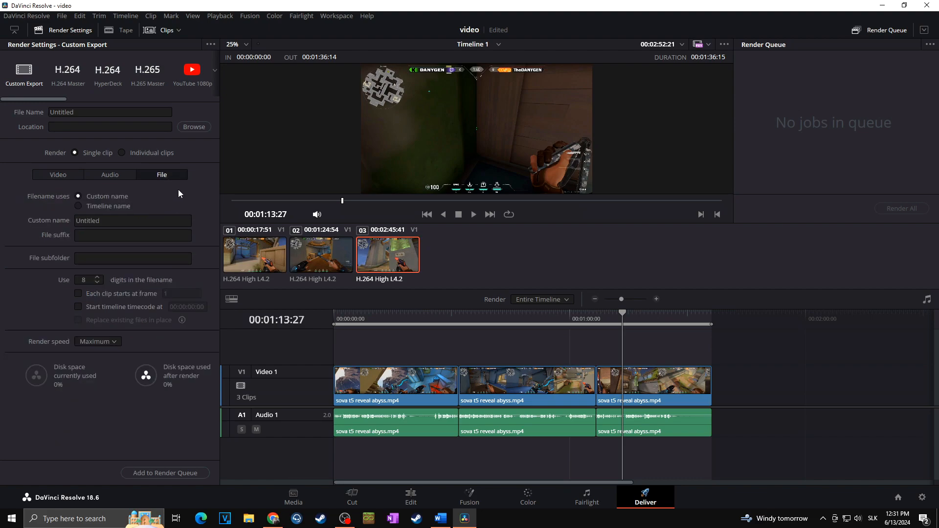
pyautogui.moveTo(182, 192)
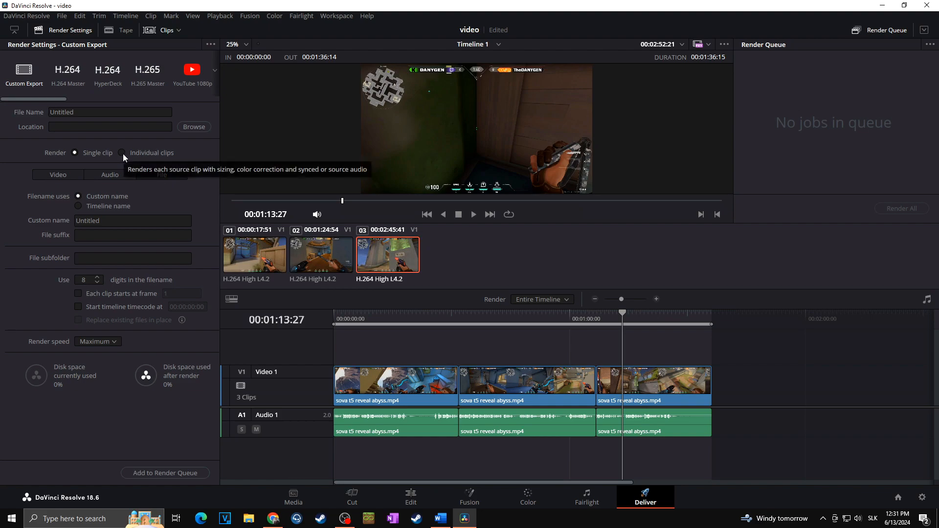
pyautogui.click(122, 152)
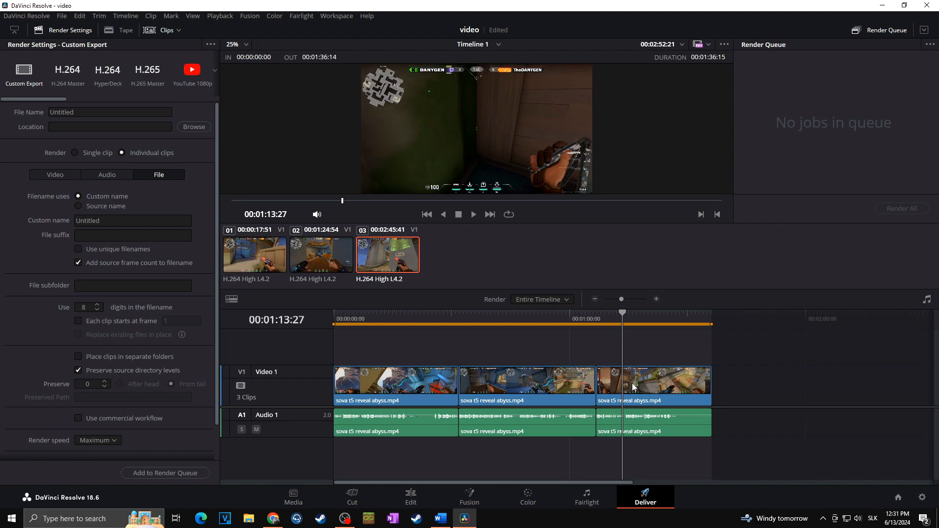
pyautogui.moveTo(529, 375)
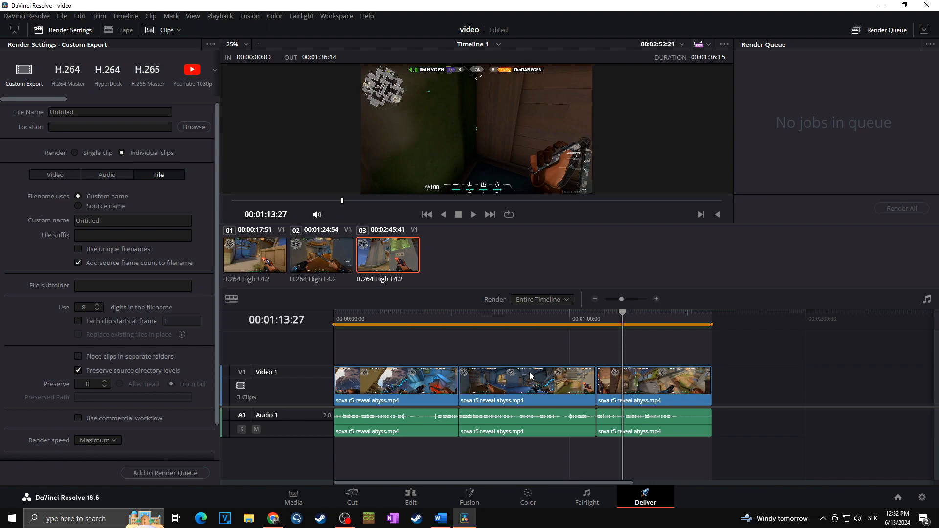
# Name rendered files 'sova tutorial' with file suffix 'abyss'.
pyautogui.click(132, 220)
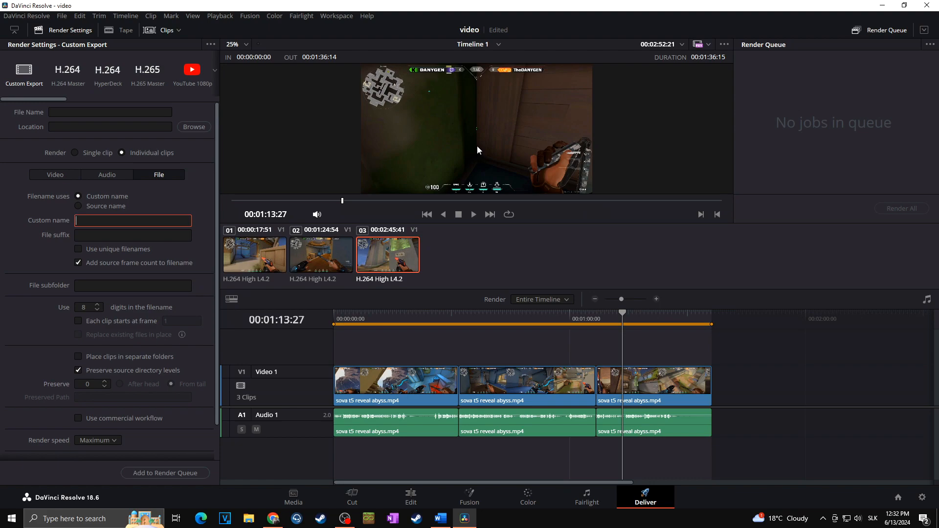
pyautogui.write('sova tuto')
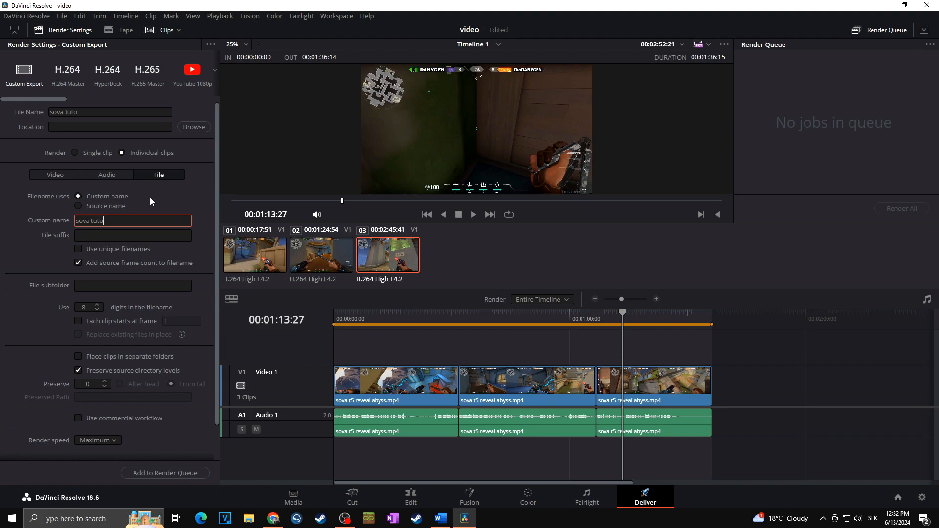
pyautogui.write('rial')
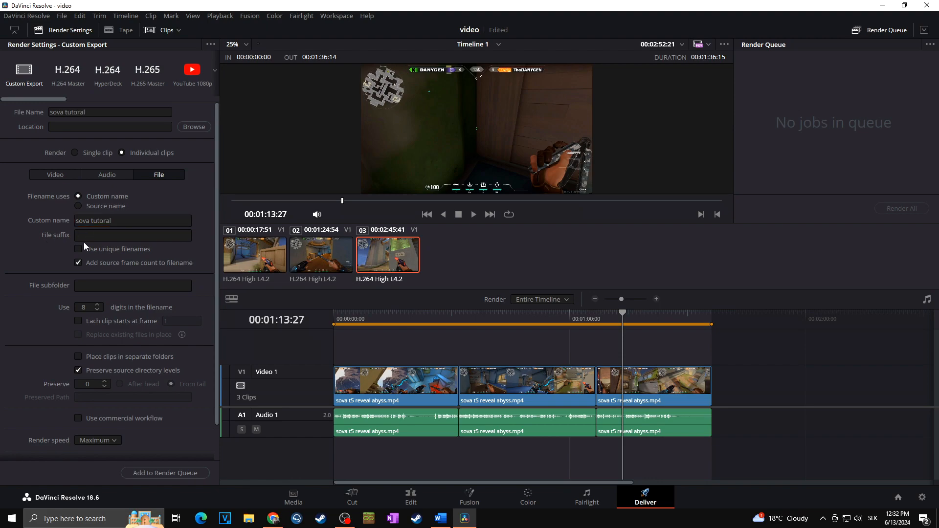
pyautogui.write('abyss')
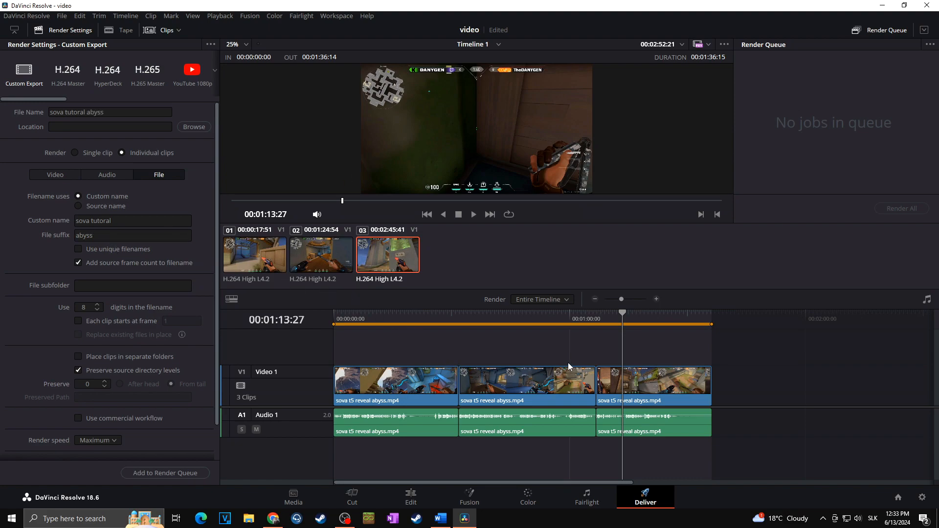
pyautogui.moveTo(529, 340)
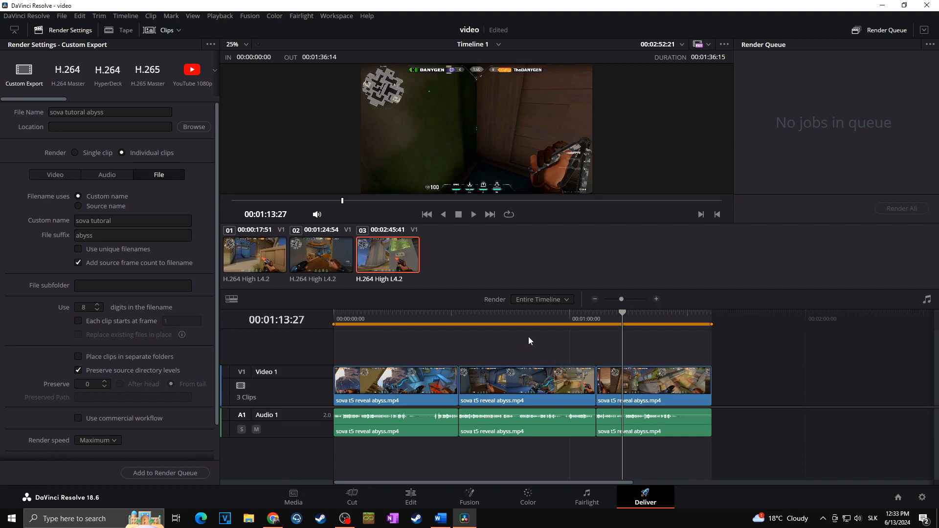
pyautogui.moveTo(304, 292)
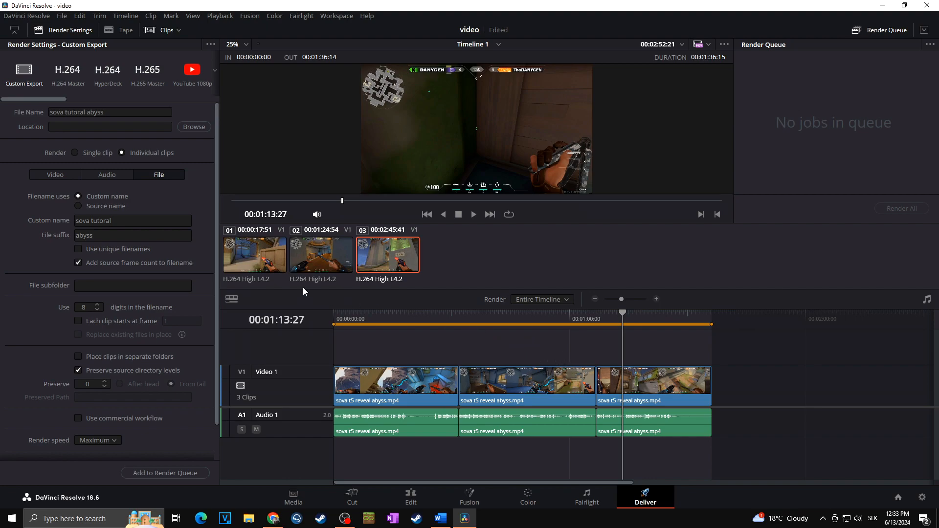
# Use unique filenames added as a suffix, without the source frame count.
pyautogui.click(78, 248)
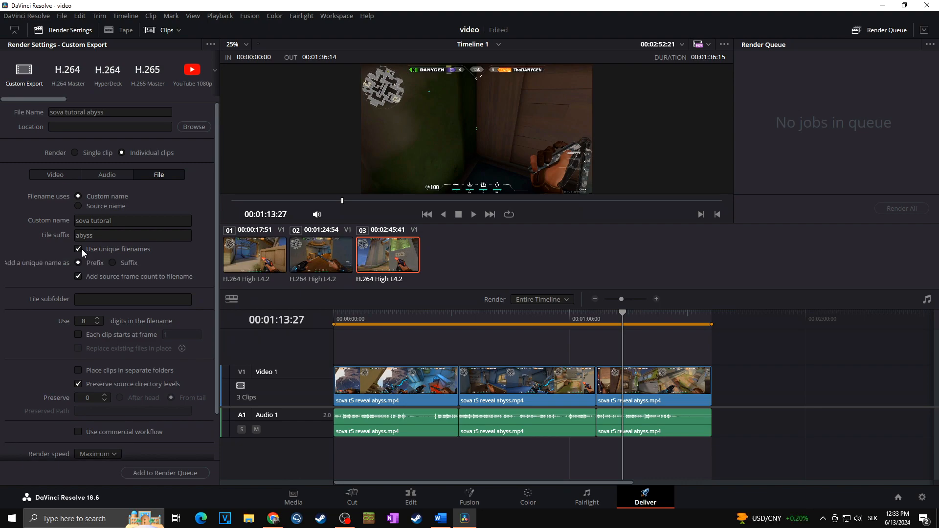
pyautogui.moveTo(97, 257)
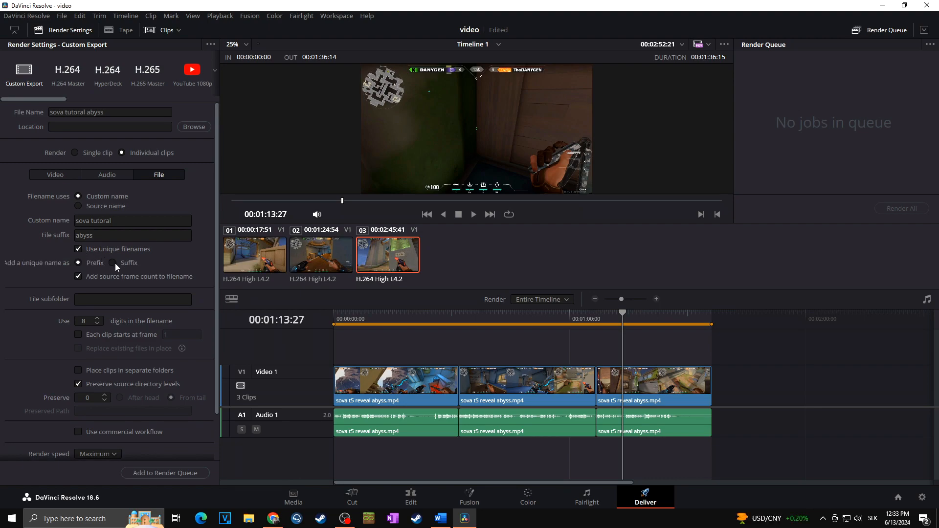
pyautogui.click(113, 262)
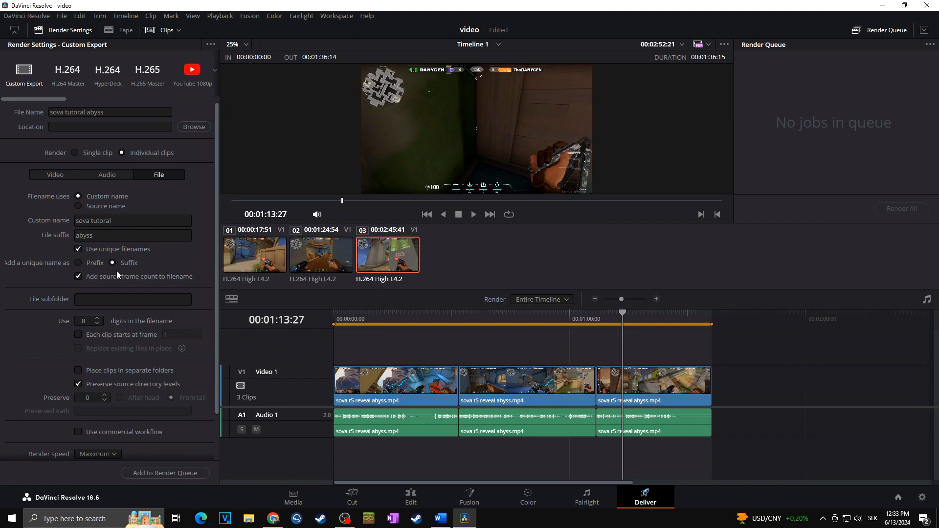
pyautogui.click(78, 276)
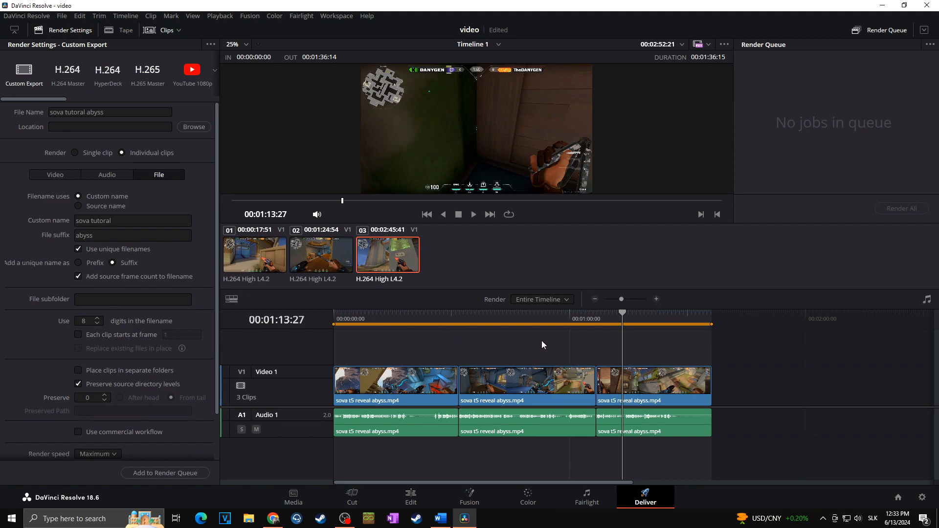
pyautogui.click(79, 276)
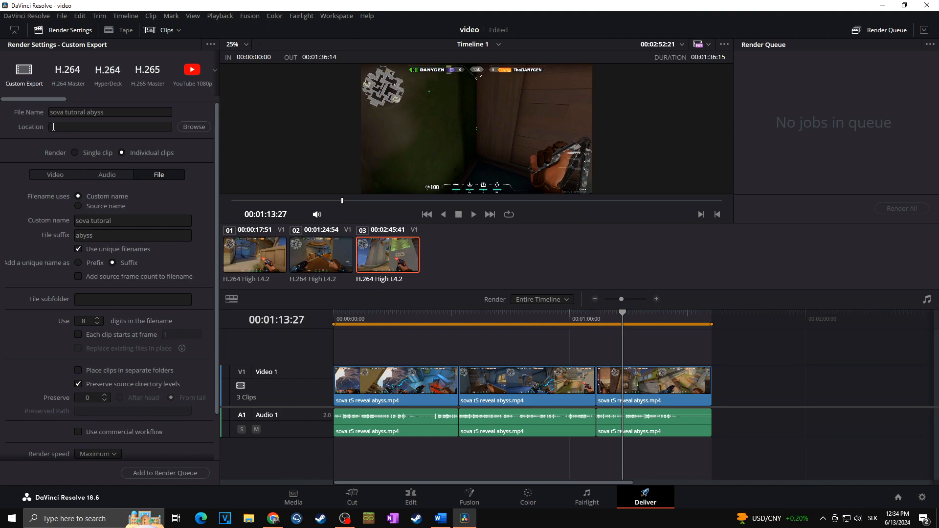
# Set the output location to D:\00DG with a 'sova tutorial' subfolder.
pyautogui.click(194, 126)
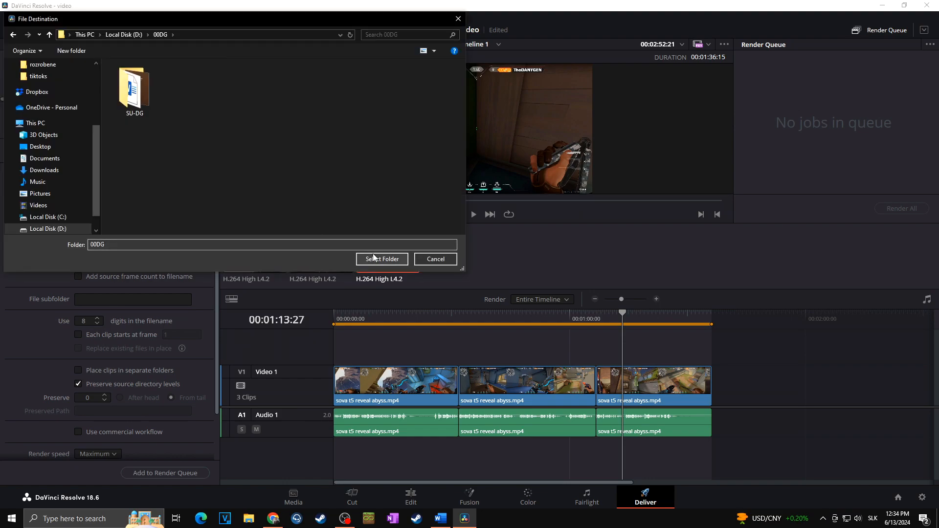
pyautogui.click(381, 258)
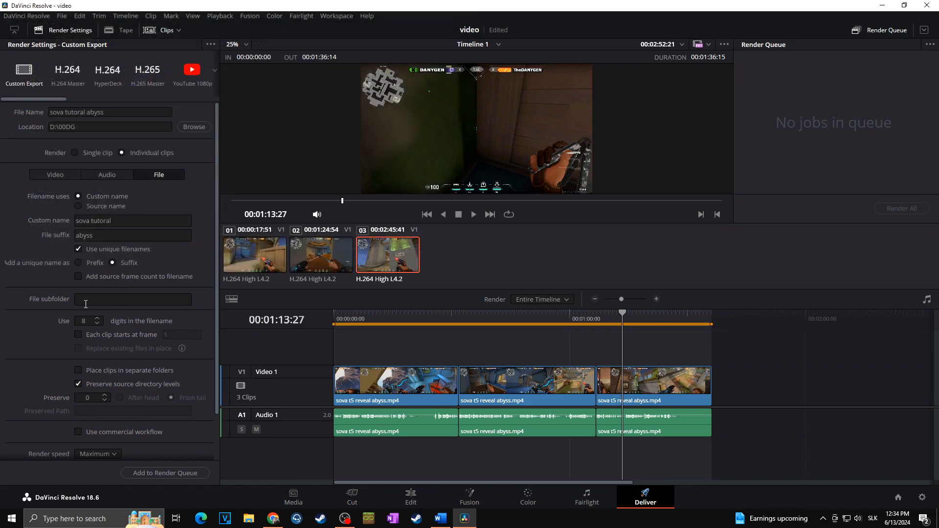
pyautogui.write('sova')
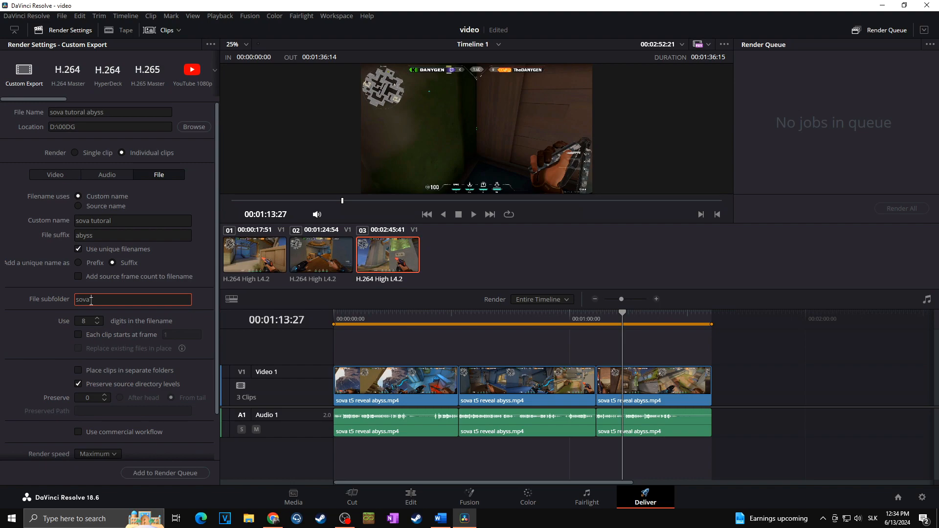
pyautogui.write('tutorial')
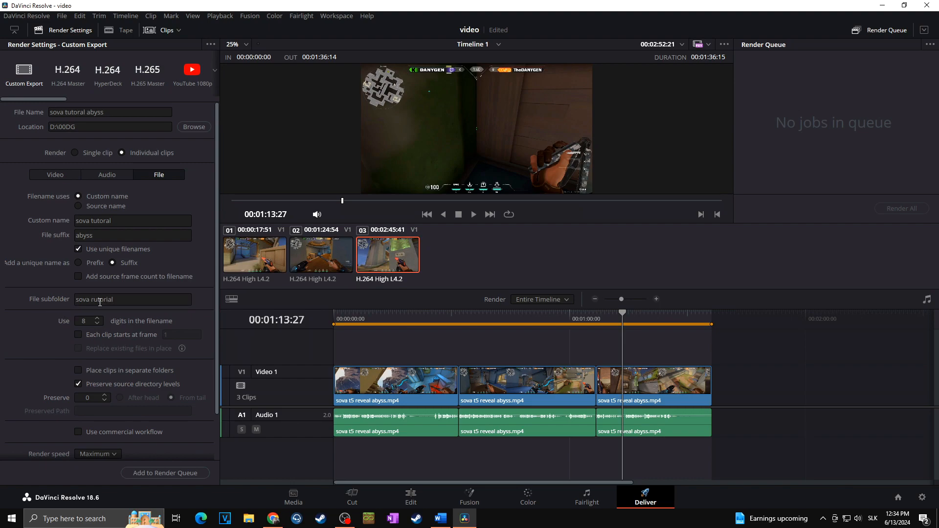
pyautogui.moveTo(430, 317)
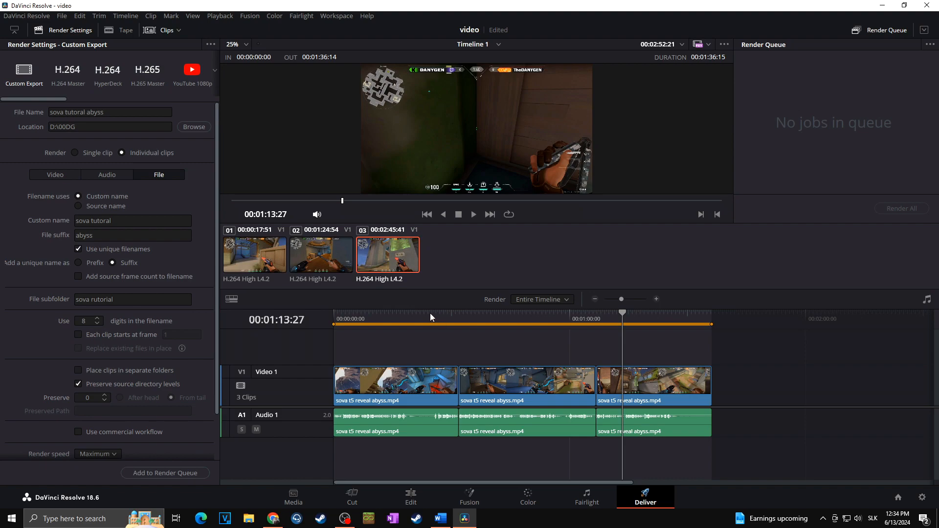
pyautogui.moveTo(111, 324)
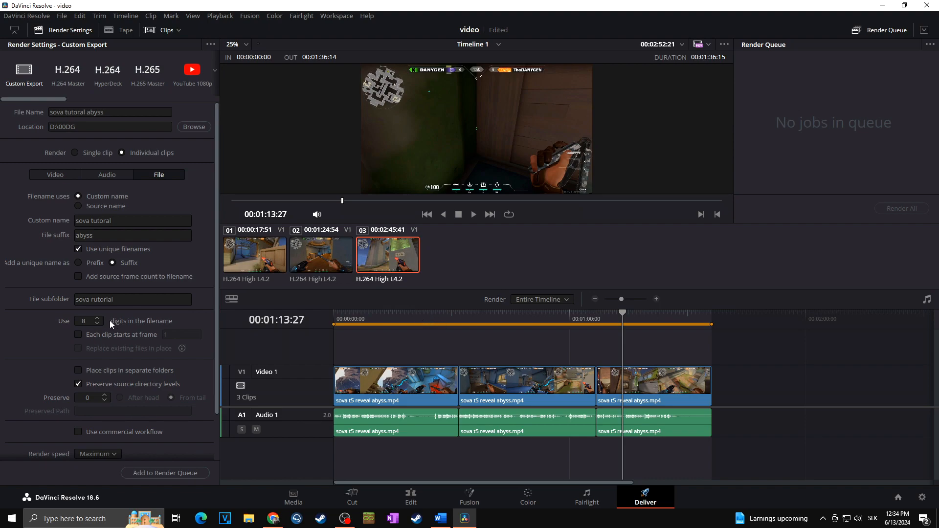
# Use 3 digits in file names and stop preserving source directory levels.
pyautogui.click(85, 321)
pyautogui.write('3')
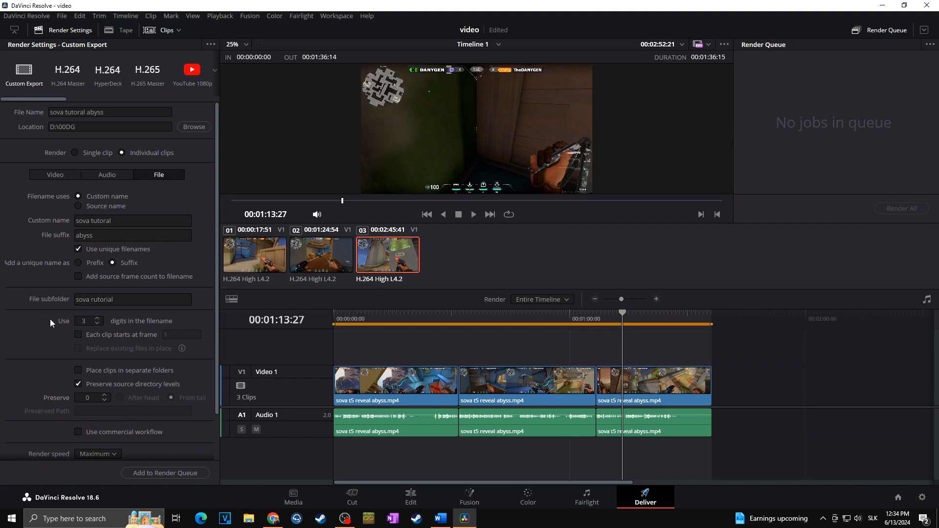
pyautogui.scroll(-3)
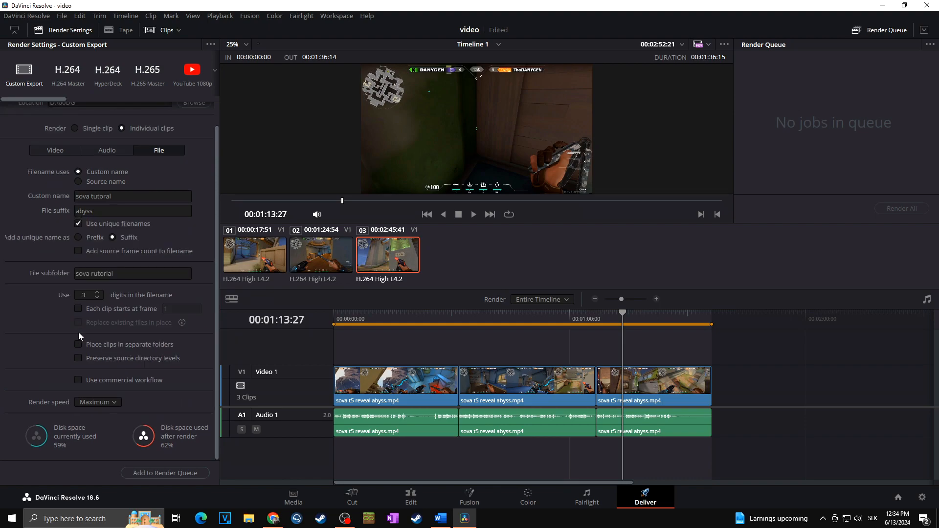
pyautogui.moveTo(164, 472)
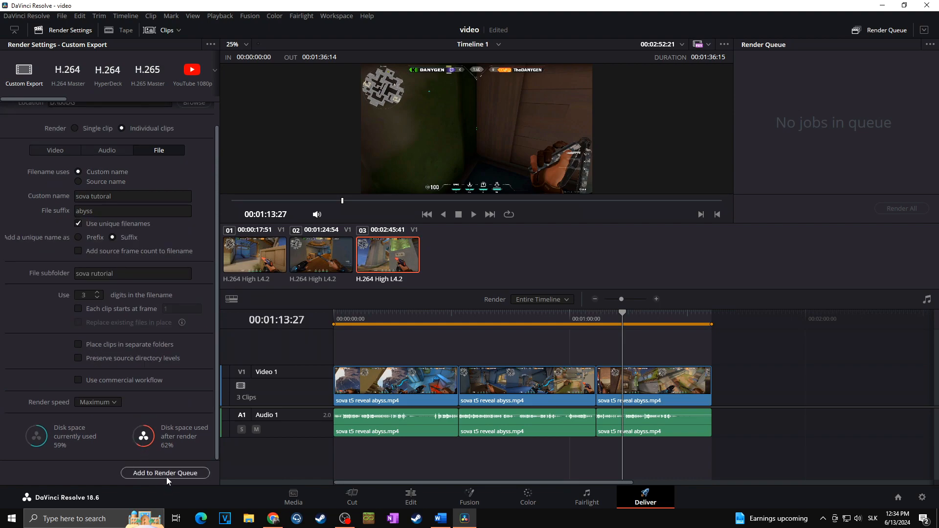
pyautogui.moveTo(169, 479)
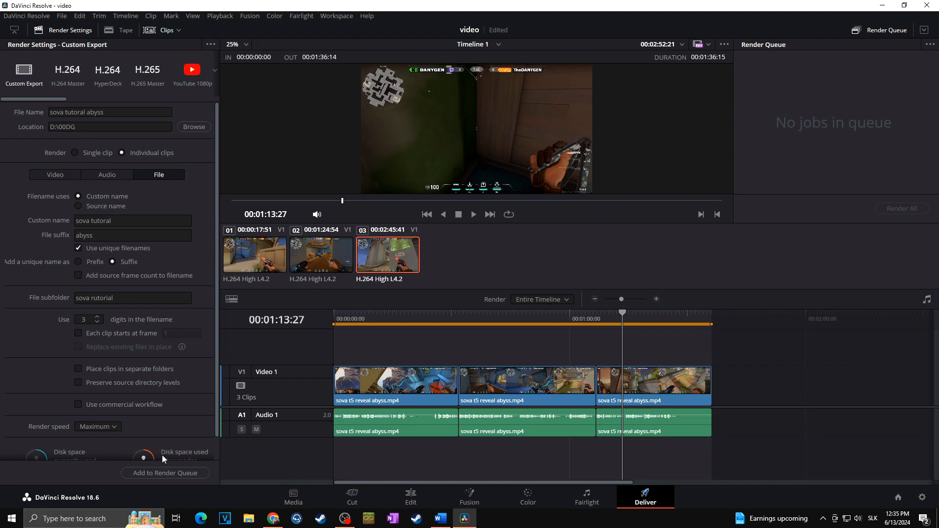
# Add the three-clip job to the render queue and start rendering it.
pyautogui.click(165, 472)
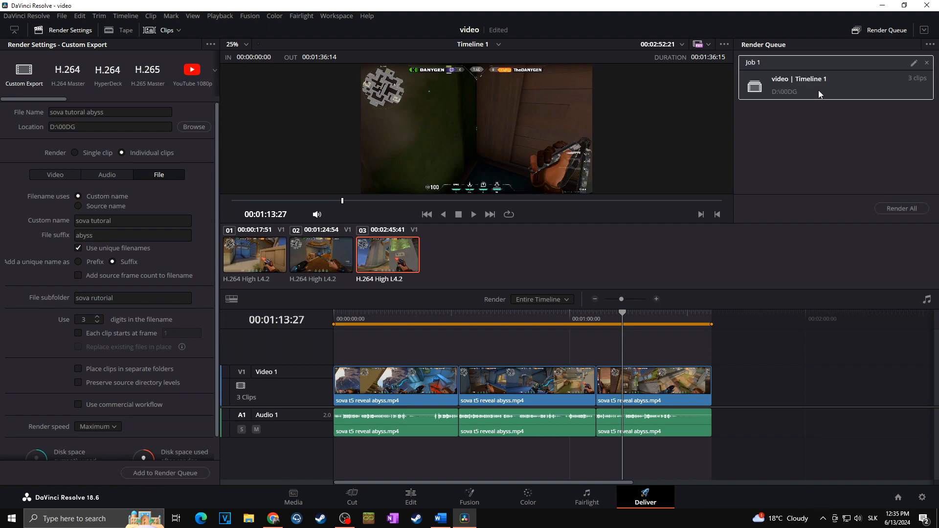
pyautogui.moveTo(916, 82)
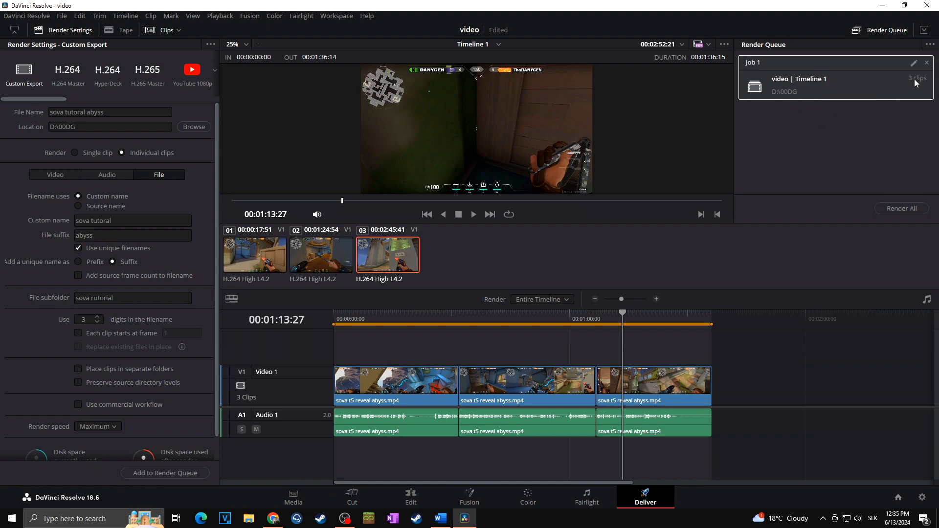
pyautogui.moveTo(485, 389)
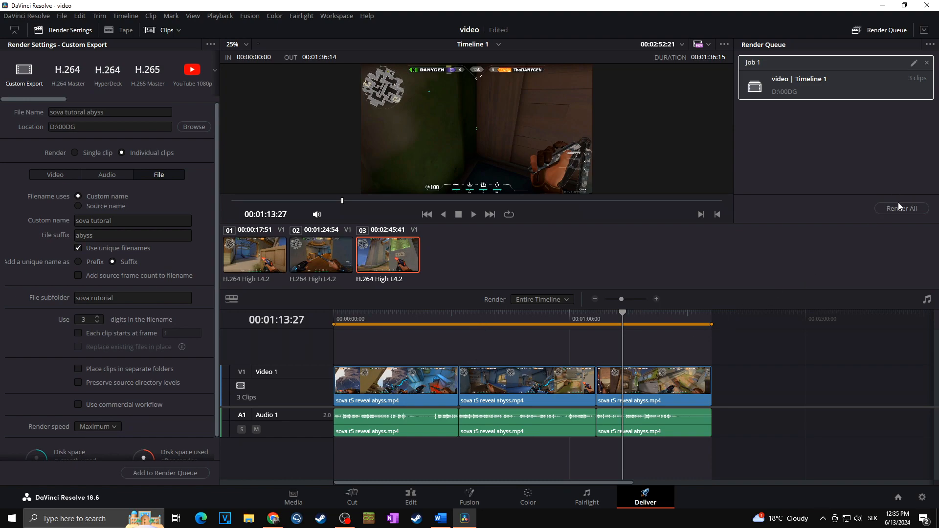
pyautogui.moveTo(902, 207)
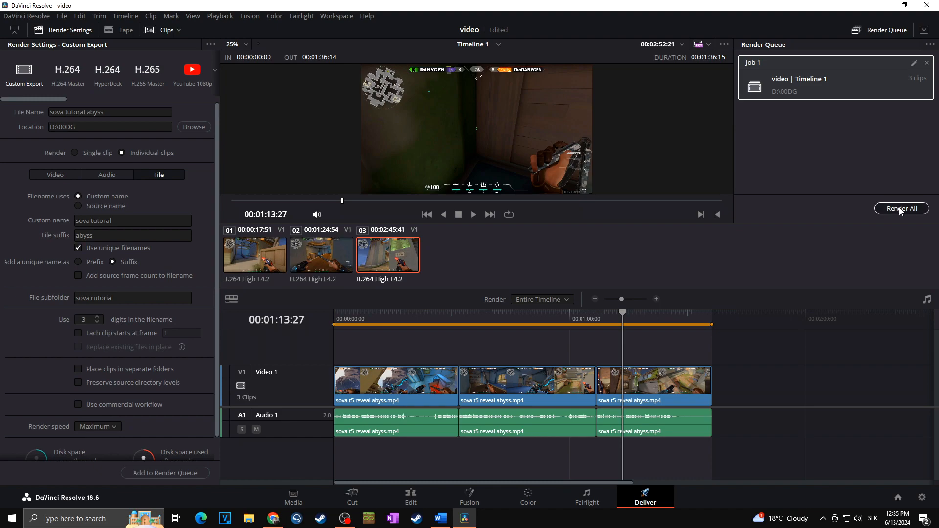
pyautogui.click(900, 208)
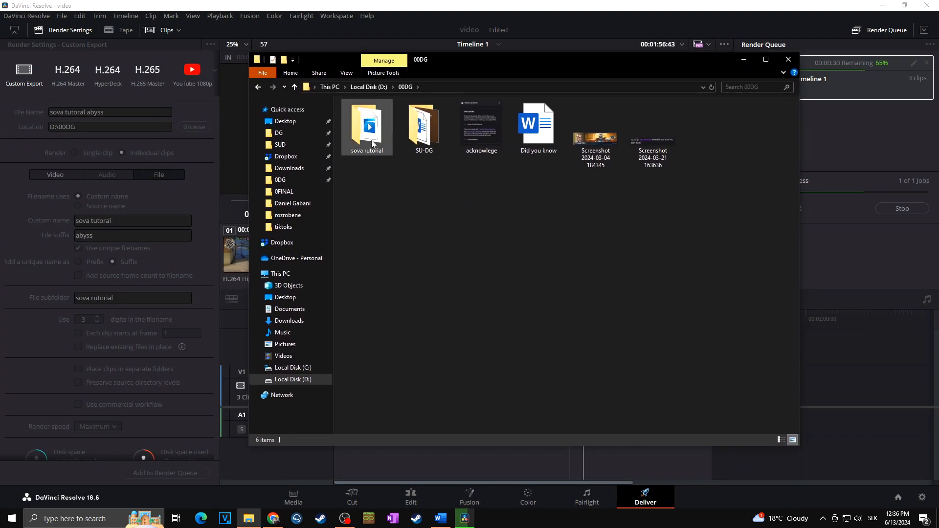
pyautogui.moveTo(369, 126)
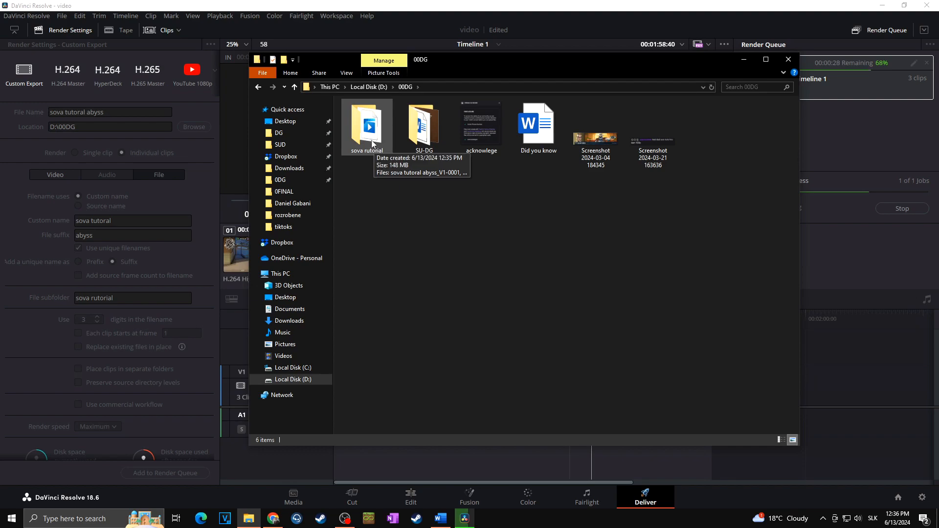
# Open the sova tutorial output folder and play the first rendered clip.
pyautogui.click(366, 127)
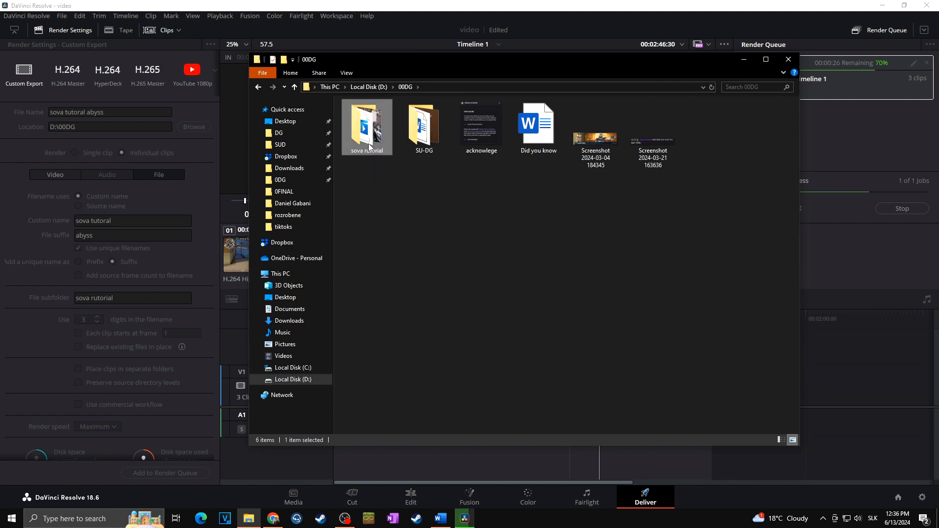
pyautogui.doubleClick(367, 124)
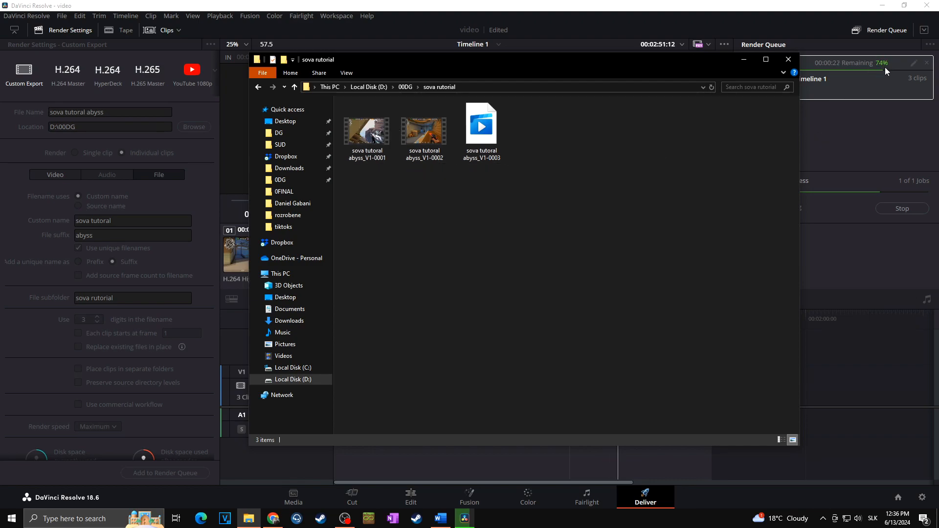
pyautogui.click(366, 126)
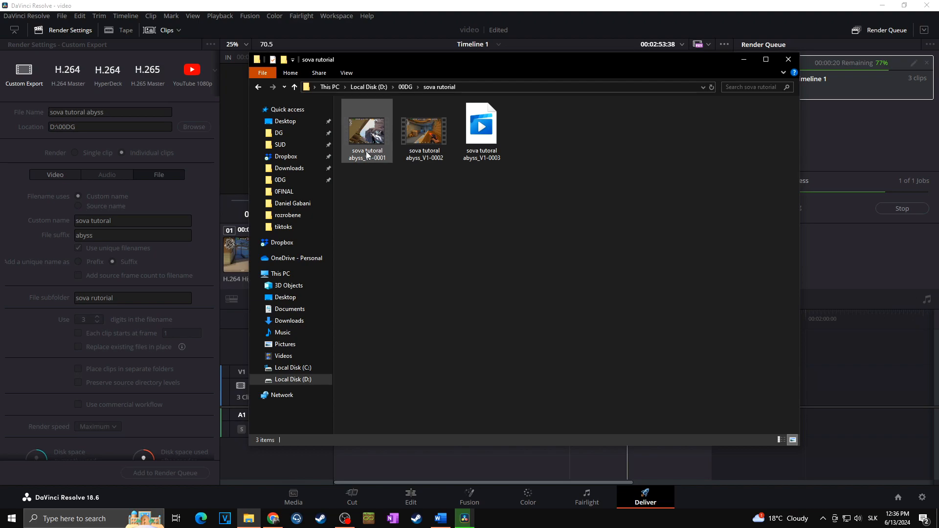
pyautogui.moveTo(366, 129)
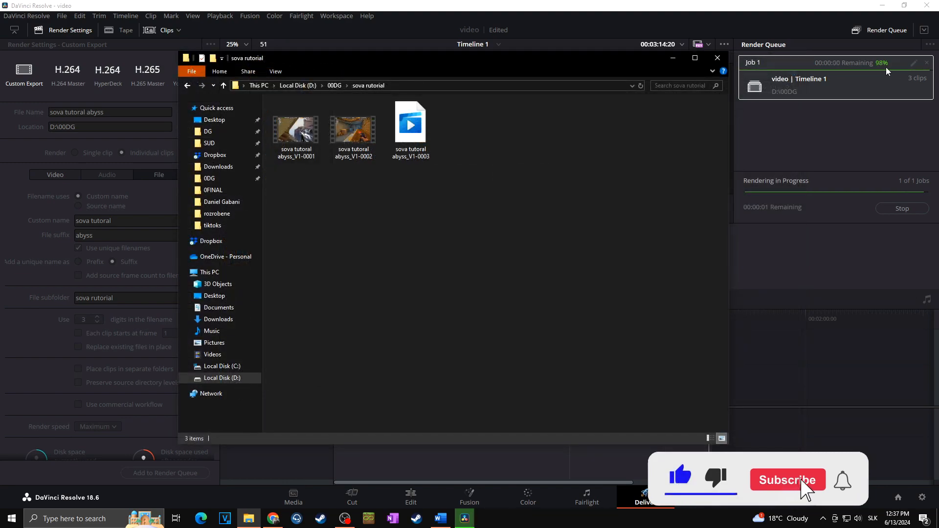
pyautogui.click(786, 479)
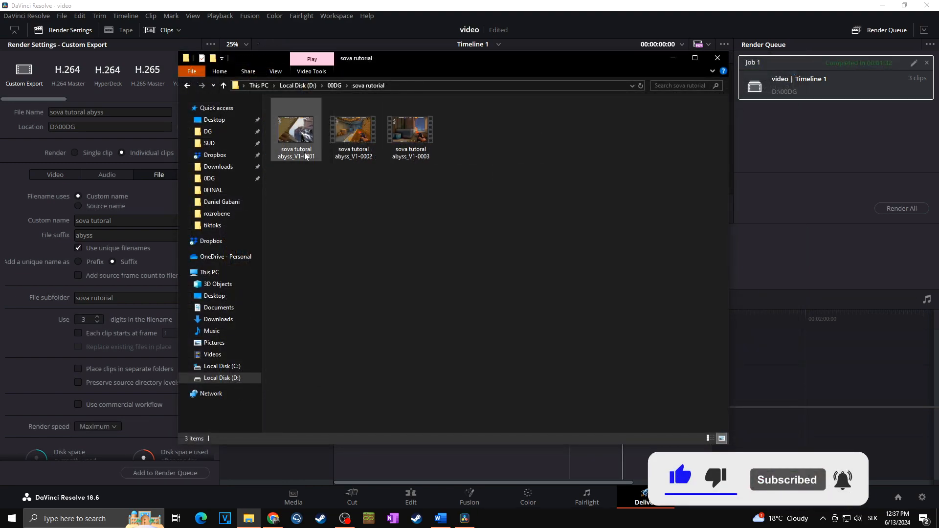
pyautogui.doubleClick(295, 126)
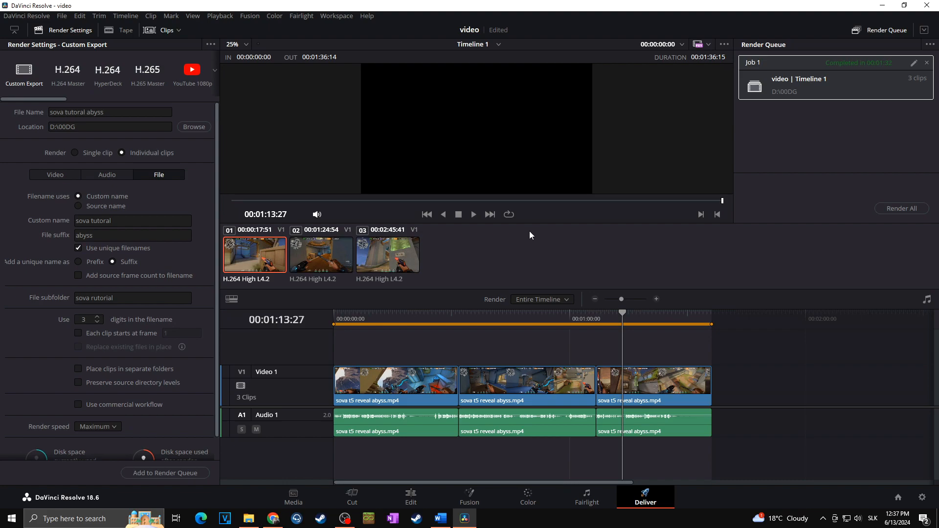
pyautogui.moveTo(394, 390)
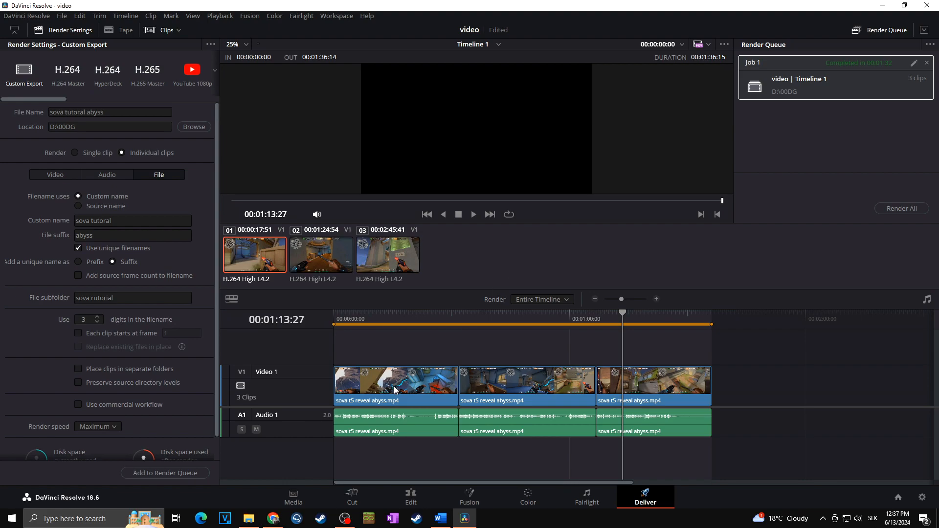
pyautogui.moveTo(451, 484)
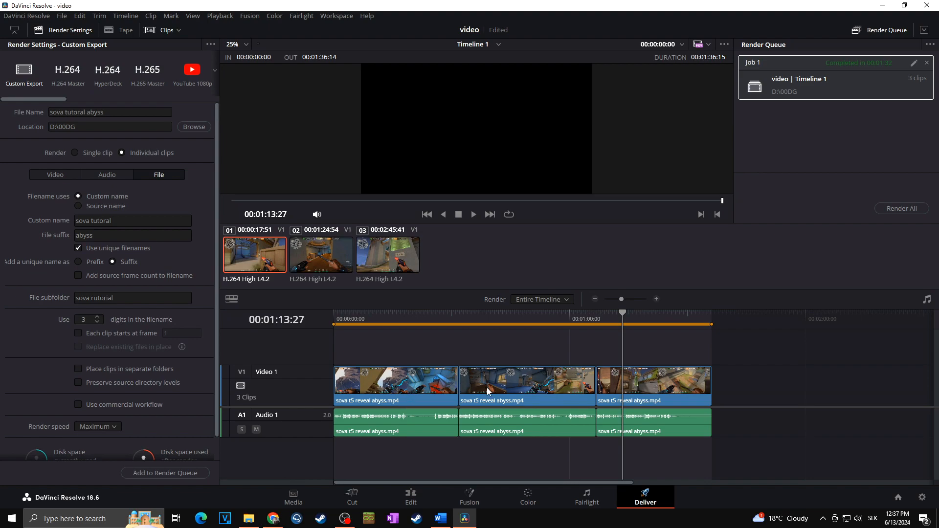
# Back on the Edit page, place the Dgabani TT.png overlay above each clip at zoom 1.19, position 92, 497.
pyautogui.click(410, 496)
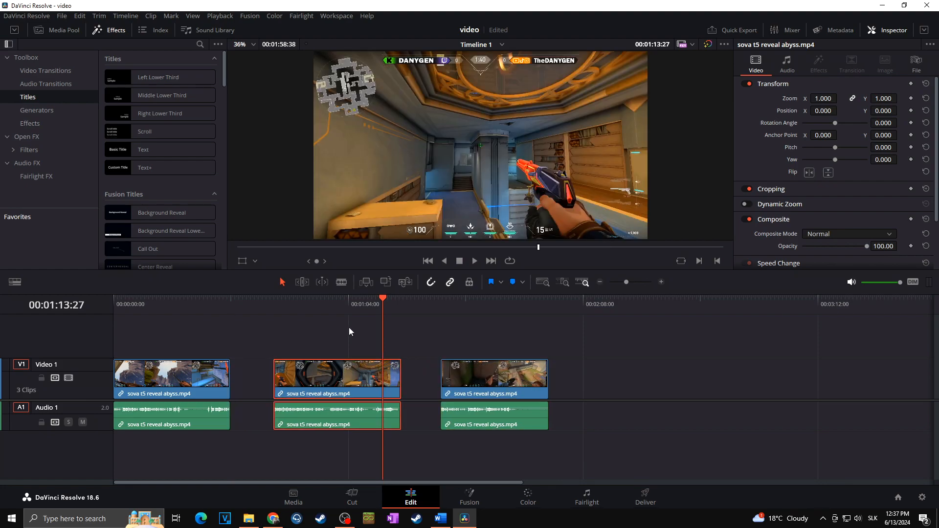
pyautogui.moveTo(334, 339)
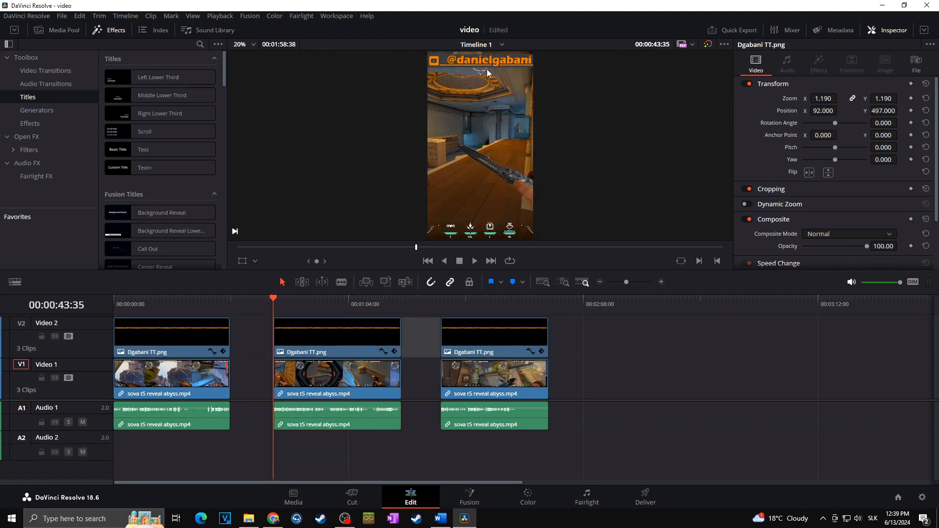
pyautogui.moveTo(486, 74)
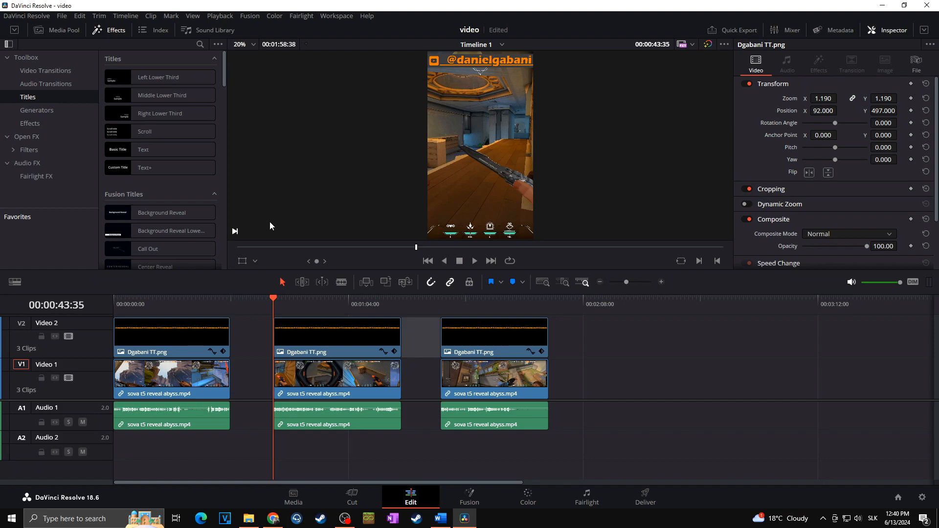
pyautogui.moveTo(182, 301)
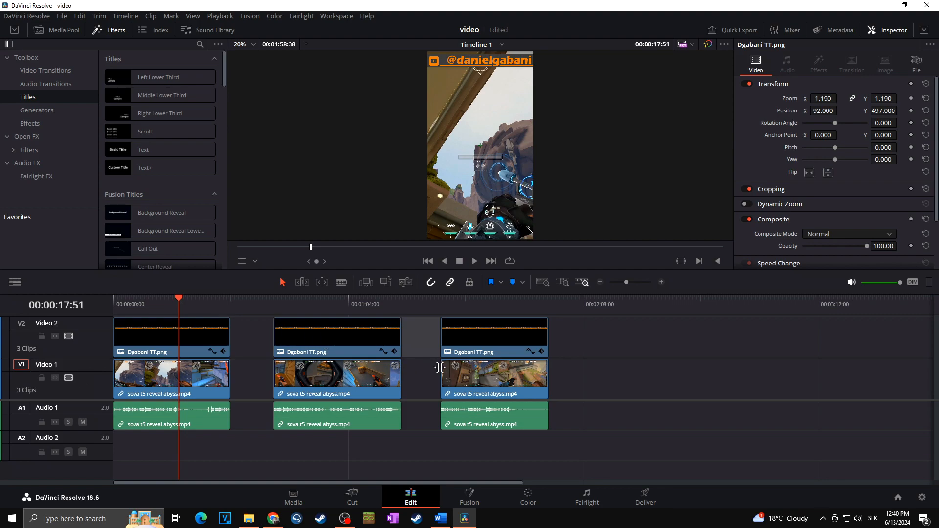
pyautogui.click(336, 338)
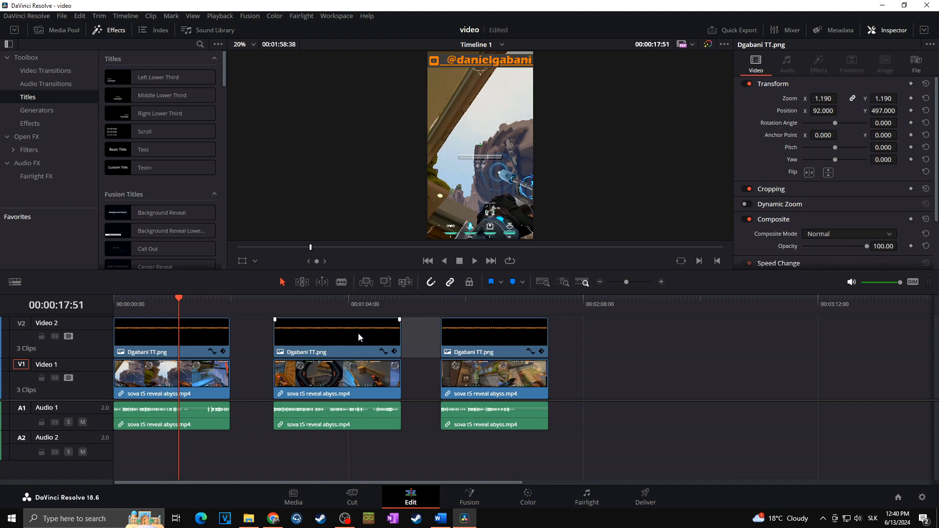
pyautogui.moveTo(466, 74)
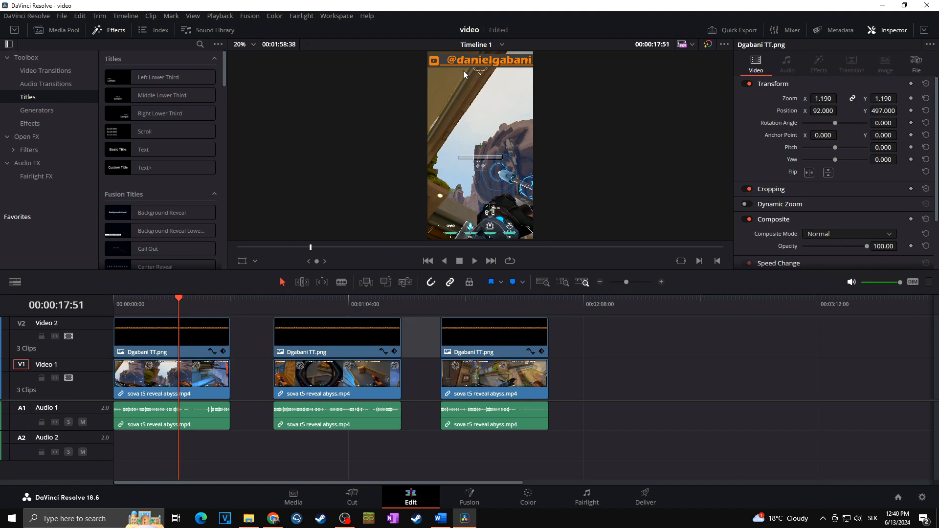
pyautogui.click(311, 335)
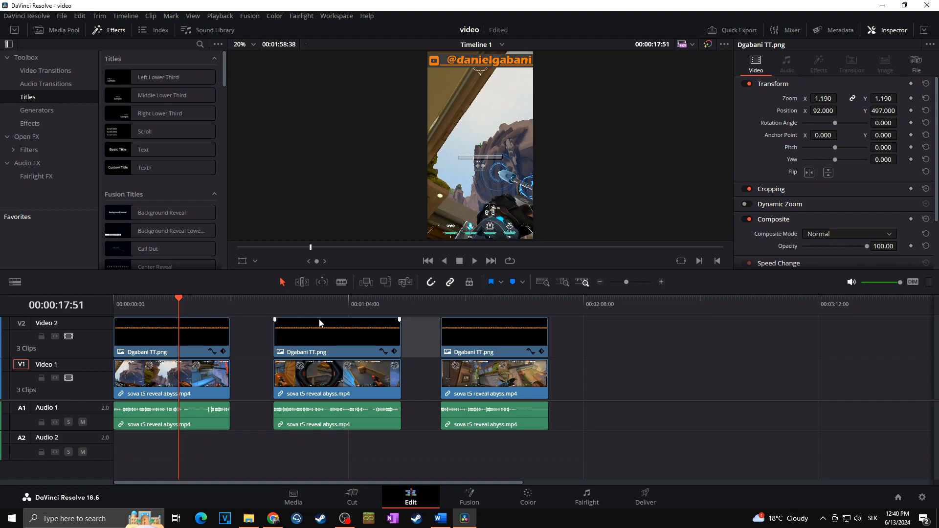
pyautogui.moveTo(326, 318)
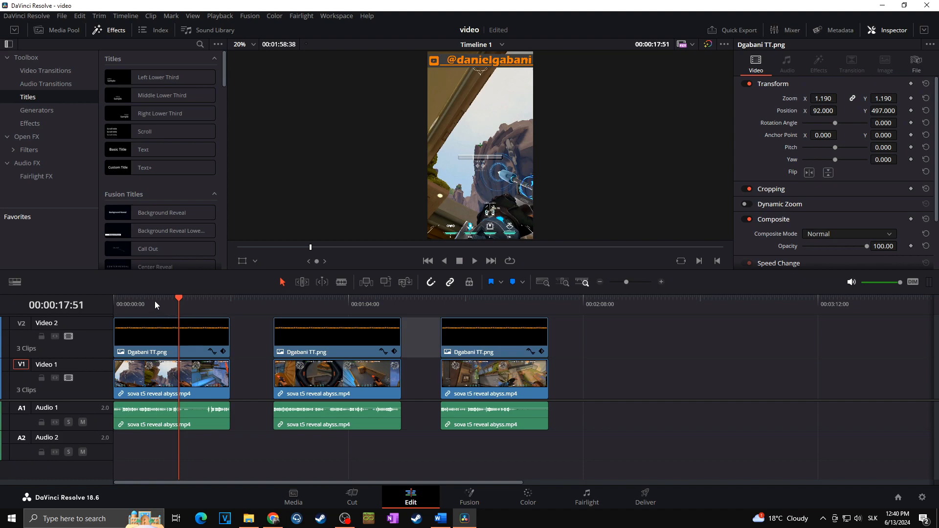
pyautogui.moveTo(626, 500)
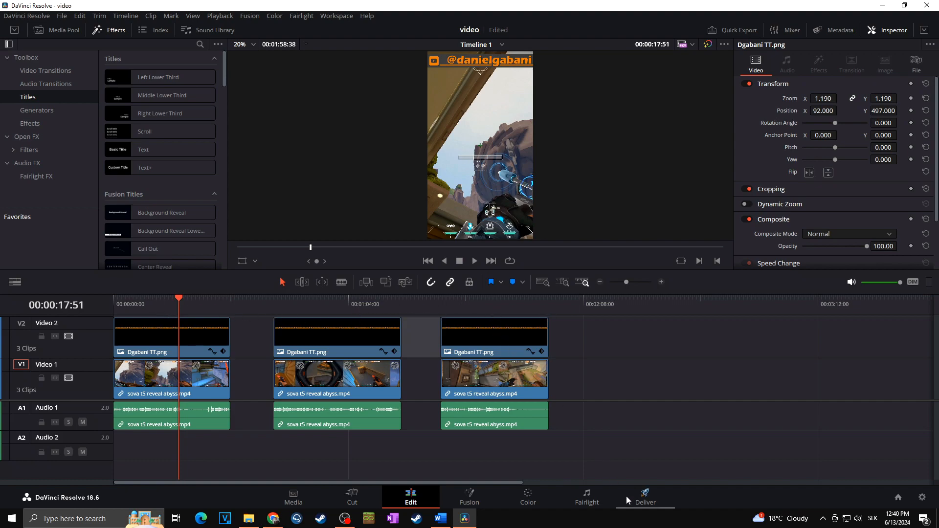
# Set the Deliver export to a single MP4 H.264 clip at vertical 1080 x 1920.
pyautogui.click(645, 496)
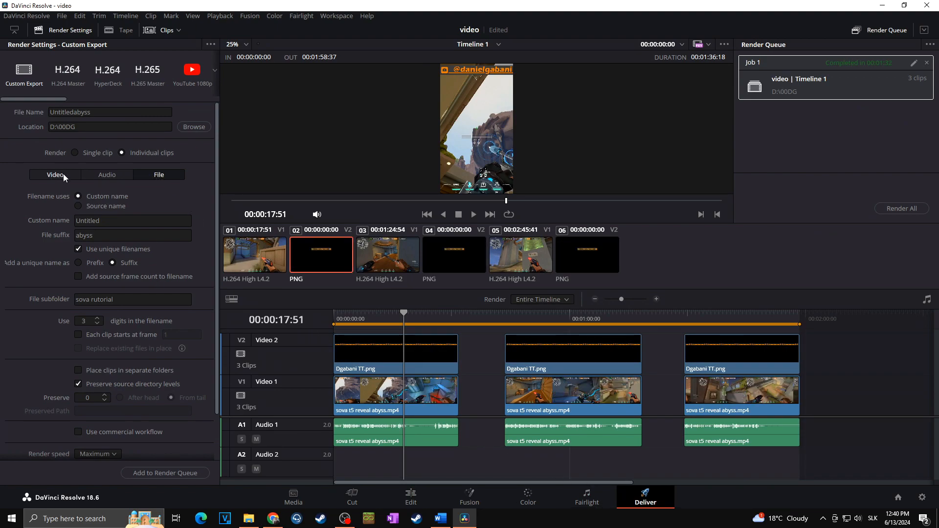
pyautogui.click(75, 153)
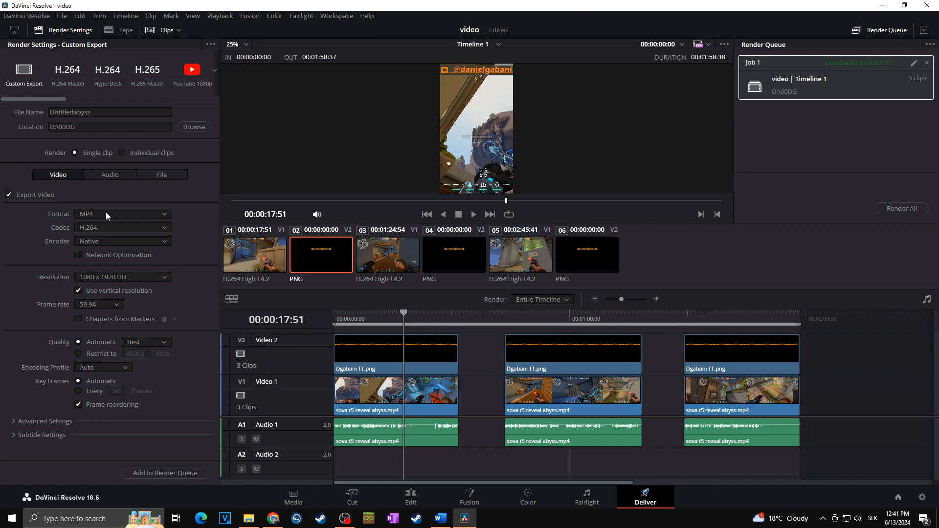
pyautogui.moveTo(106, 276)
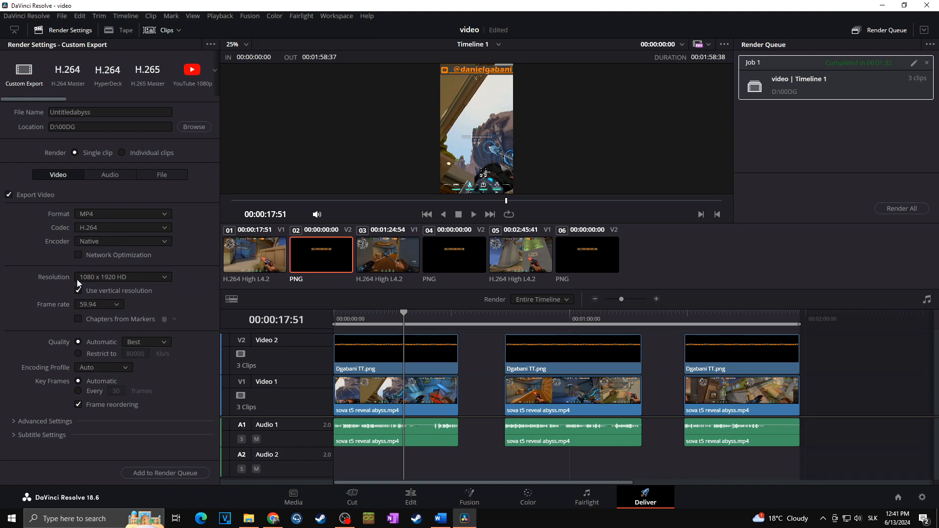
pyautogui.click(78, 291)
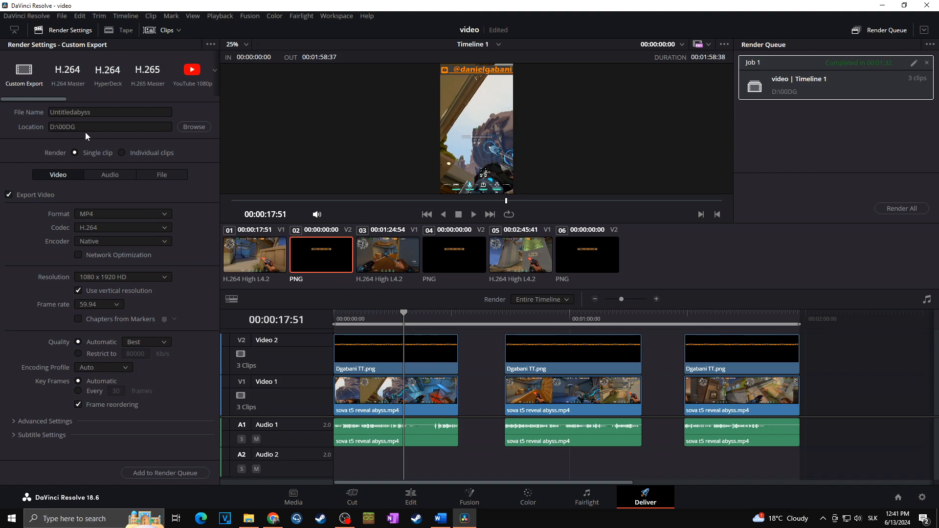
# Name the output file 'sova abyss 1'.
pyautogui.click(109, 112)
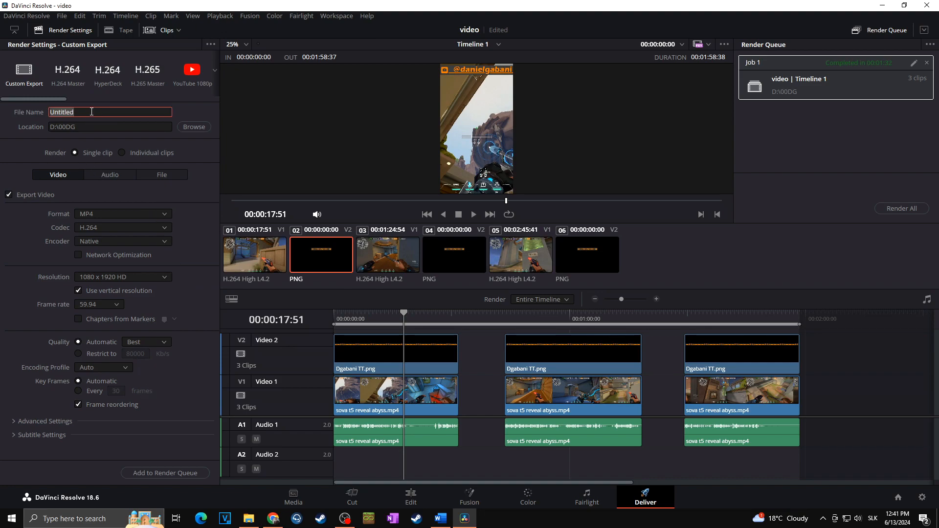
pyautogui.write('sova abyss 1')
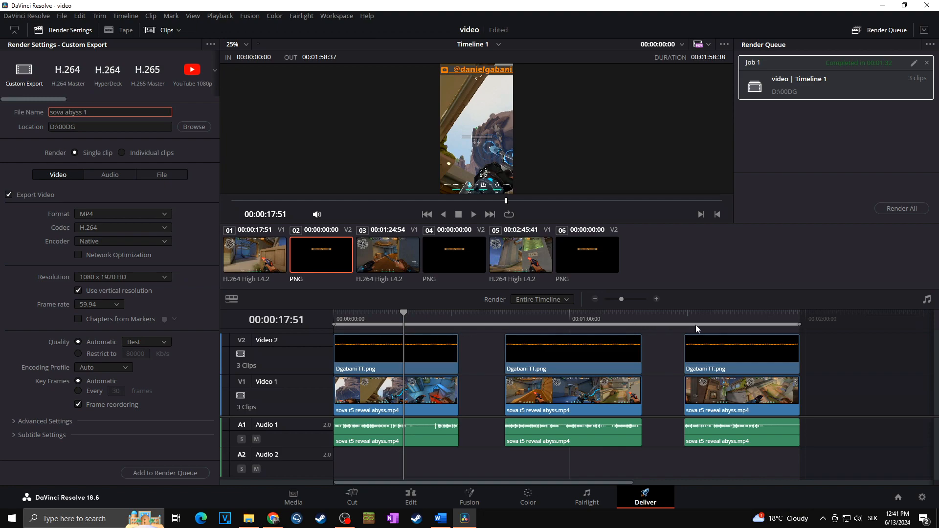
pyautogui.click(110, 112)
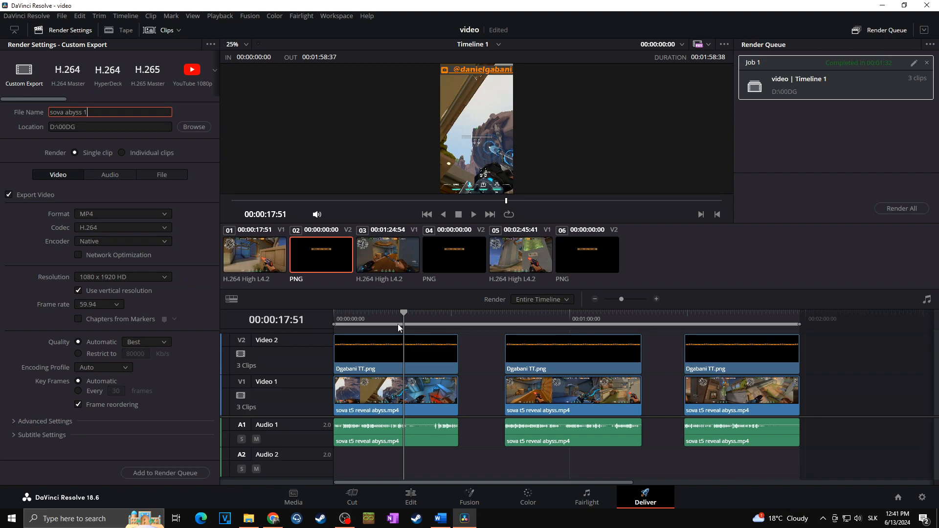
pyautogui.moveTo(654, 329)
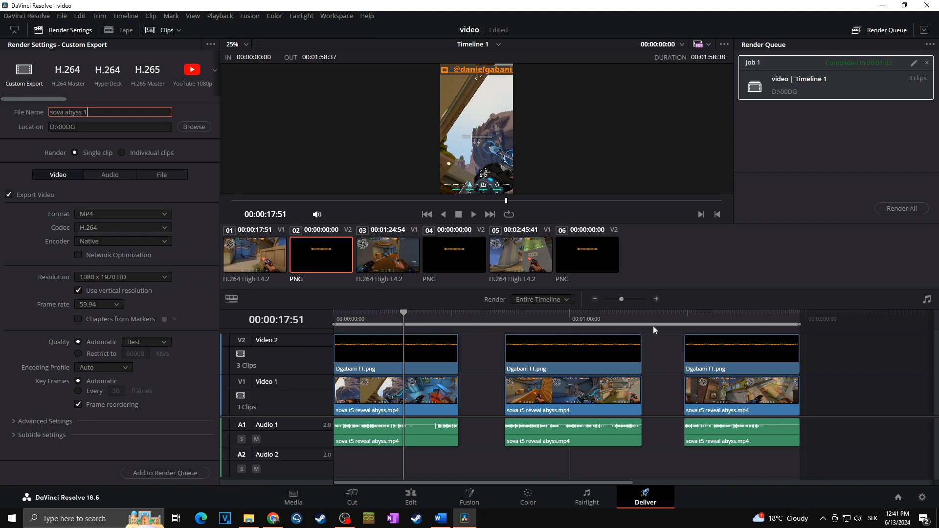
# Clear the completed job and queue the first clip's in/out range as sova abyss 1.mp4.
pyautogui.click(926, 62)
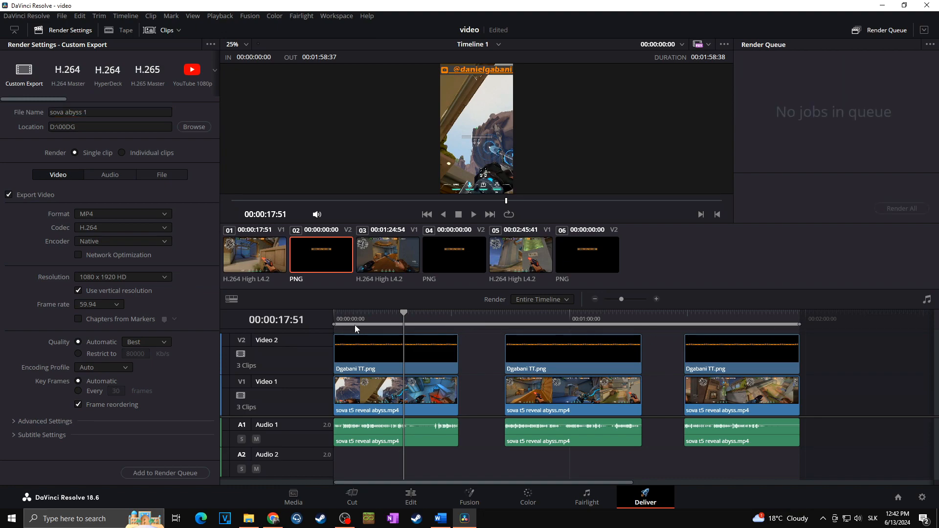
pyautogui.moveTo(665, 349)
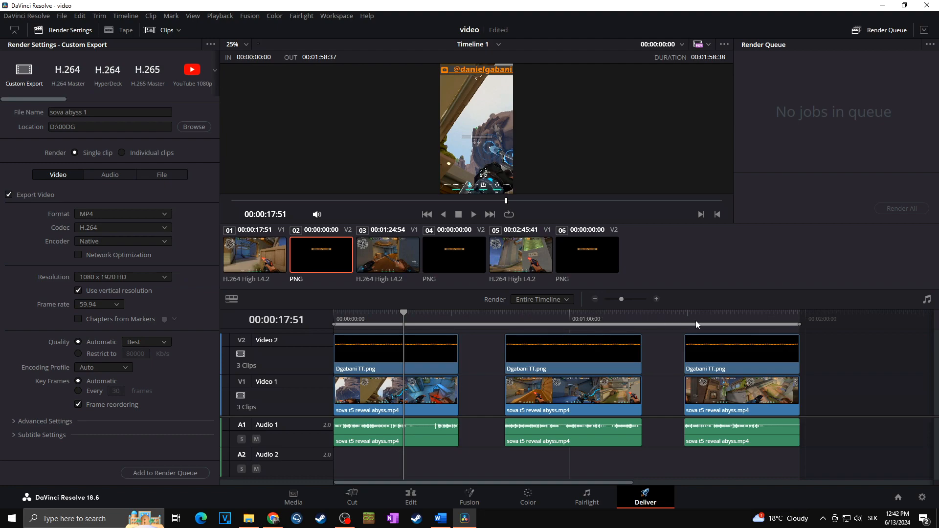
pyautogui.moveTo(335, 338)
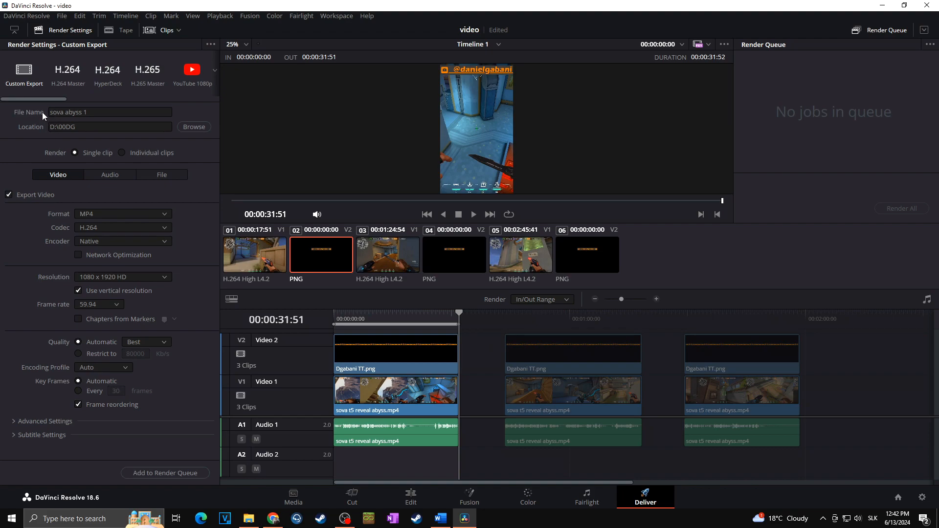
pyautogui.moveTo(161, 438)
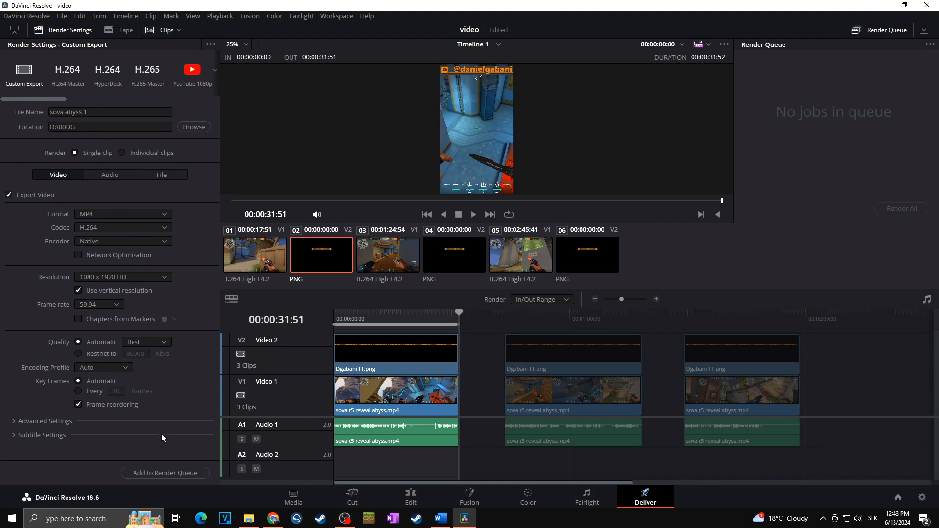
pyautogui.click(164, 473)
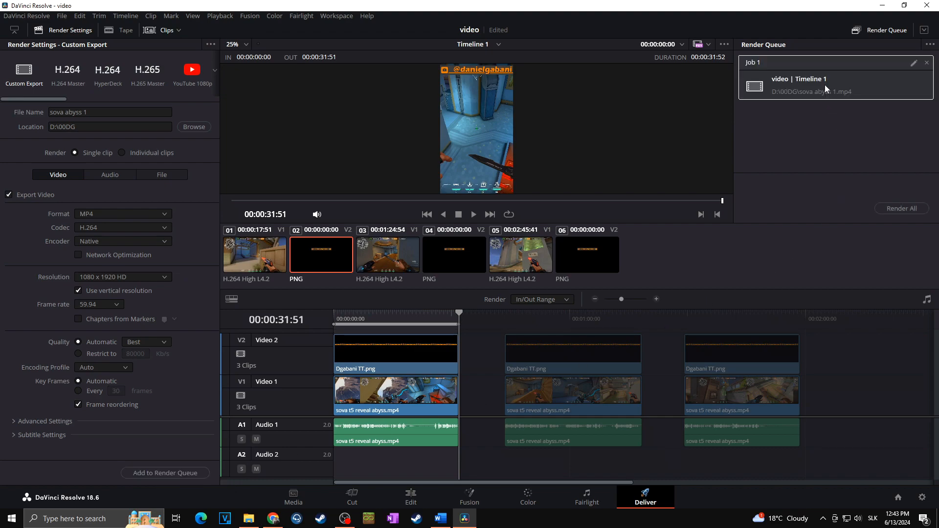
pyautogui.moveTo(527, 313)
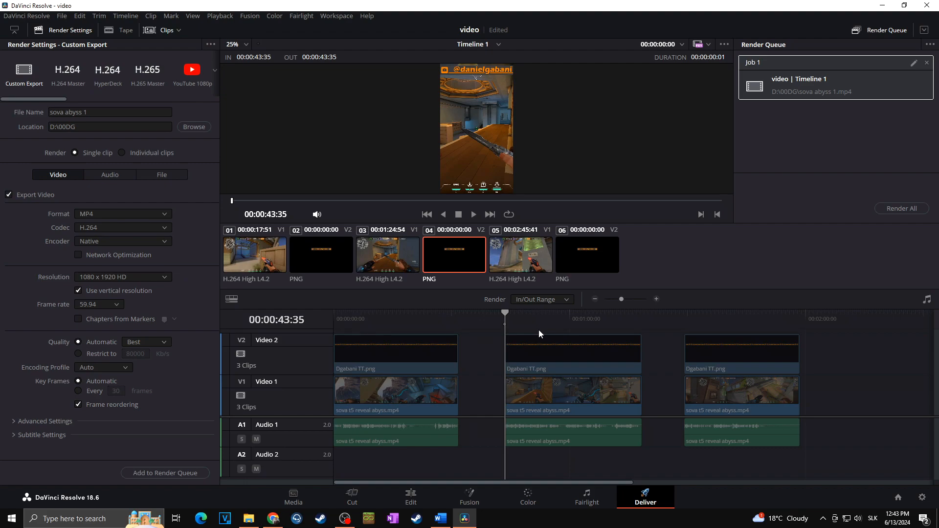
# Queue the second clip's range as sova abyss 2 and the third as sova abyss 3.
pyautogui.click(642, 313)
pyautogui.write('2')
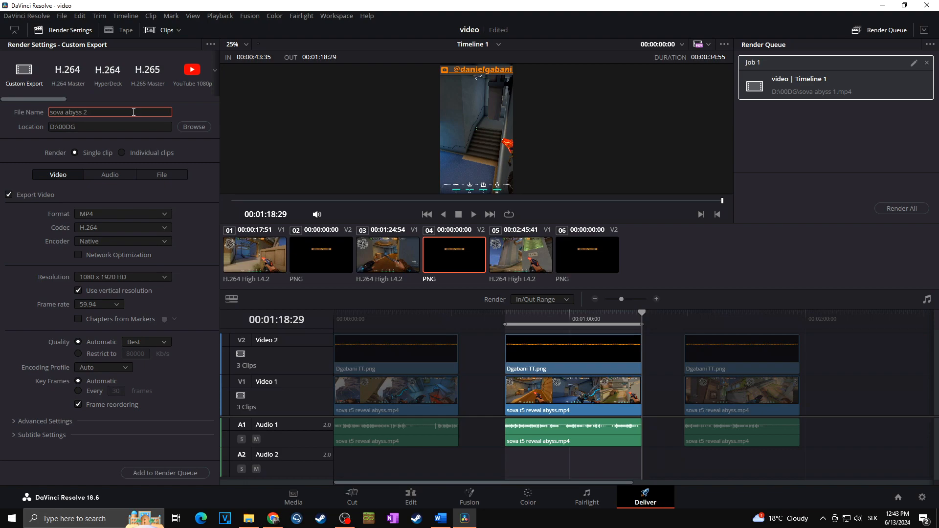
pyautogui.moveTo(164, 473)
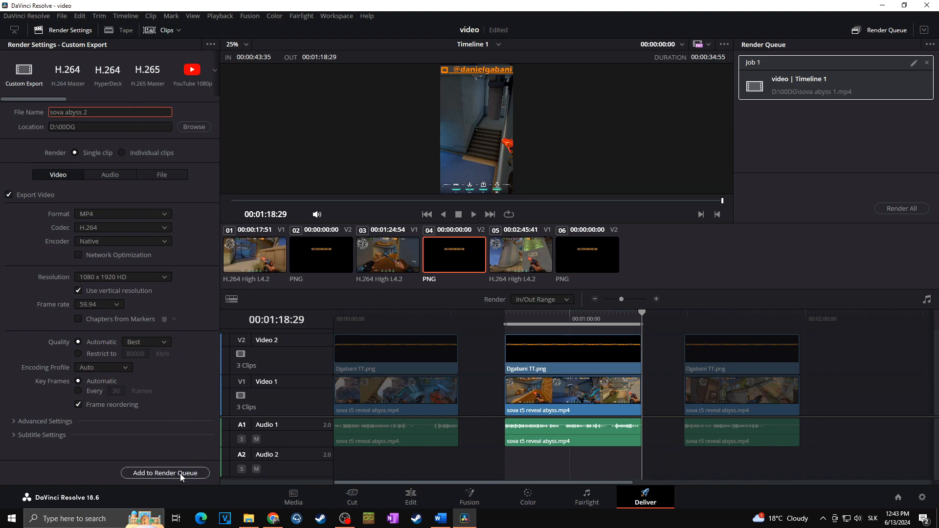
pyautogui.click(164, 473)
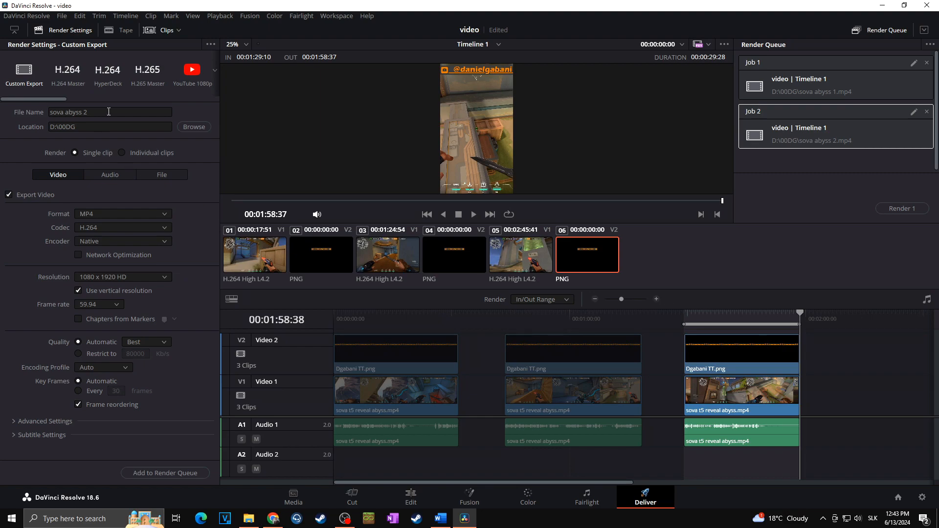
pyautogui.write('sova abyss 3')
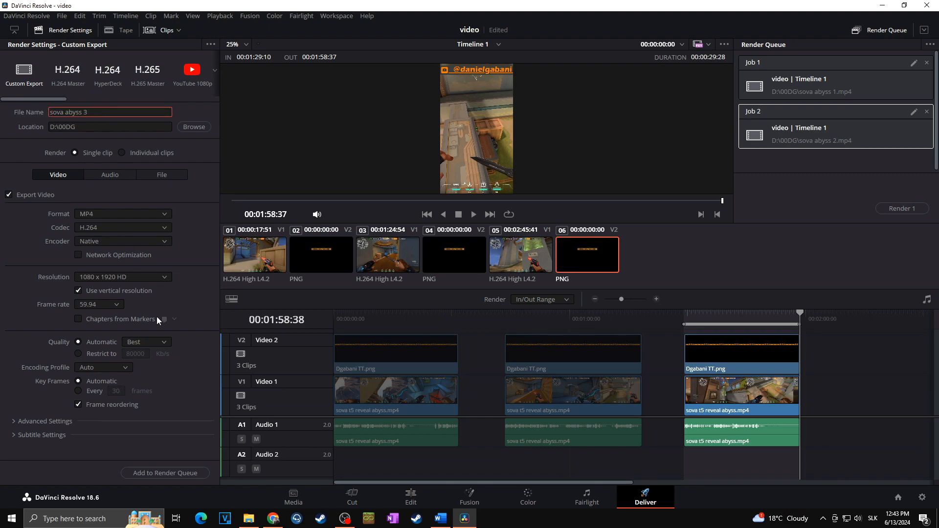
pyautogui.click(164, 472)
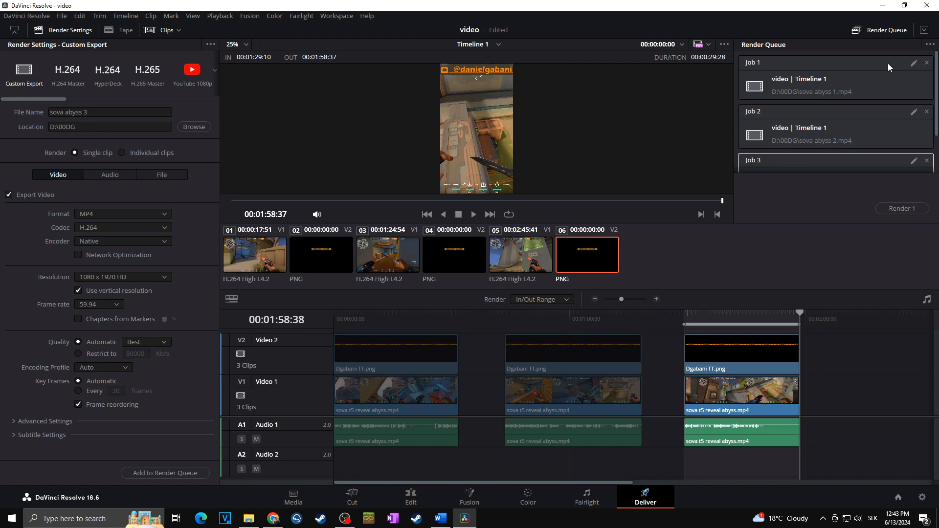
pyautogui.moveTo(867, 85)
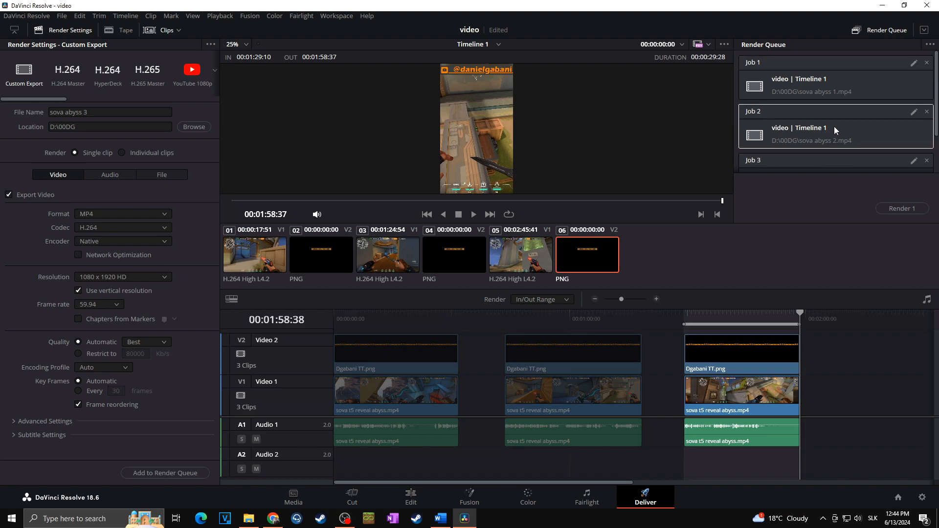
# Scroll the Render Queue to review the three queued jobs, including sova abyss 1 and 2.
pyautogui.scroll(-3)
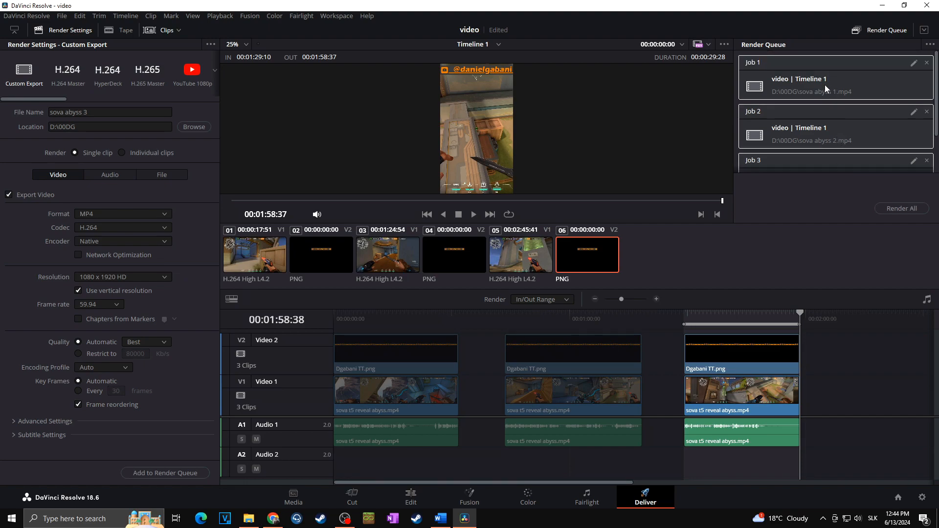
pyautogui.scroll(-3)
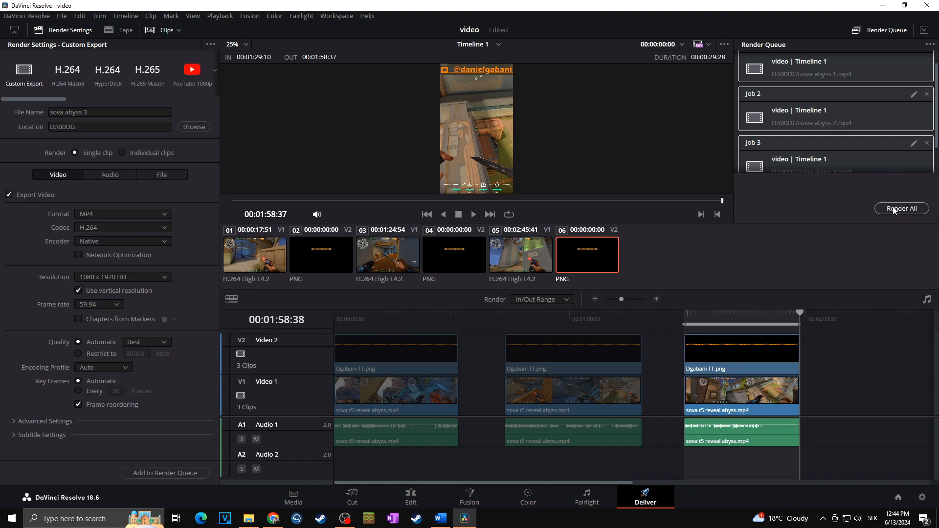
# Render all queued jobs and play the finished sova abyss 1 file from D:\00DG\sova tutorial.
pyautogui.click(902, 208)
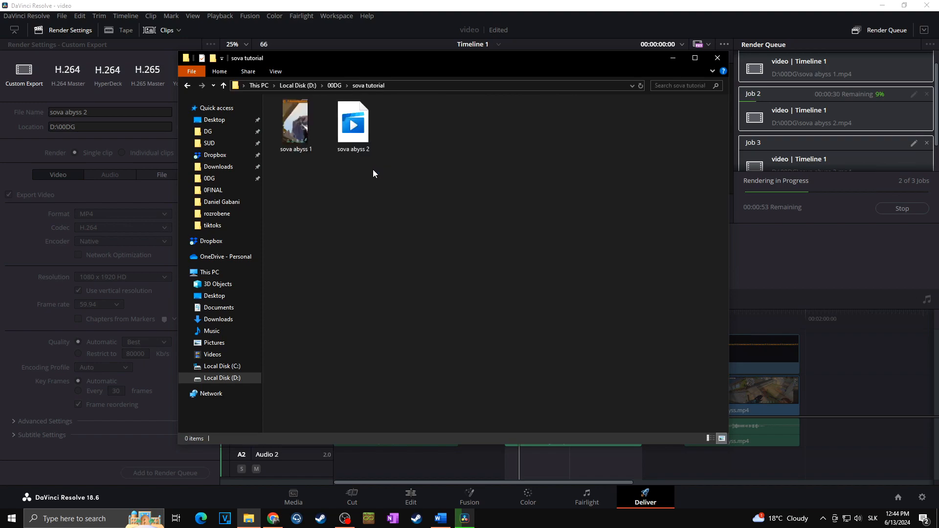
pyautogui.moveTo(295, 123)
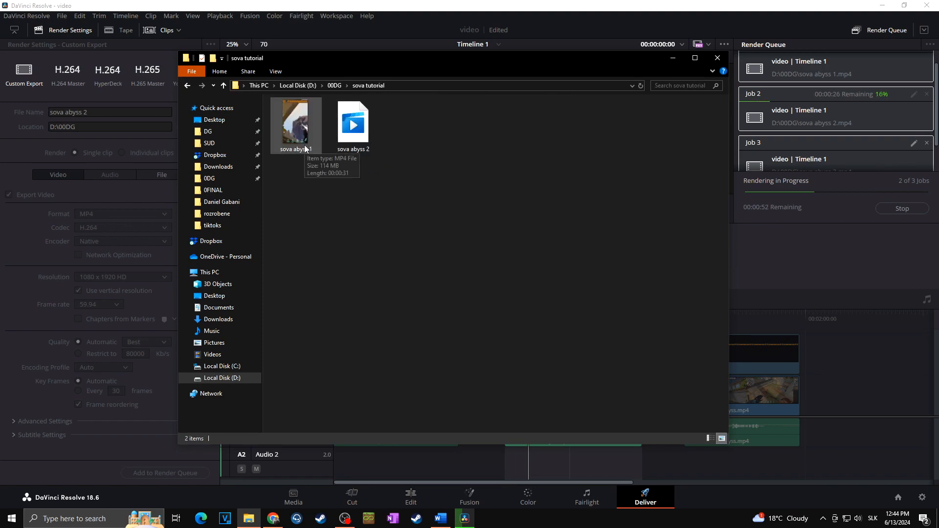
pyautogui.doubleClick(294, 119)
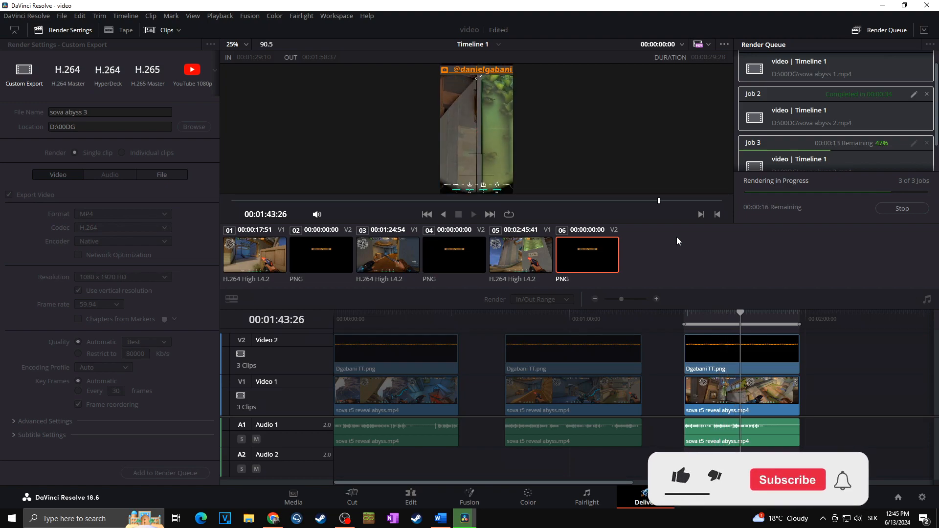
# Back in Resolve, watch Job 3 render past 60% after the first two jobs complete.
pyautogui.click(679, 480)
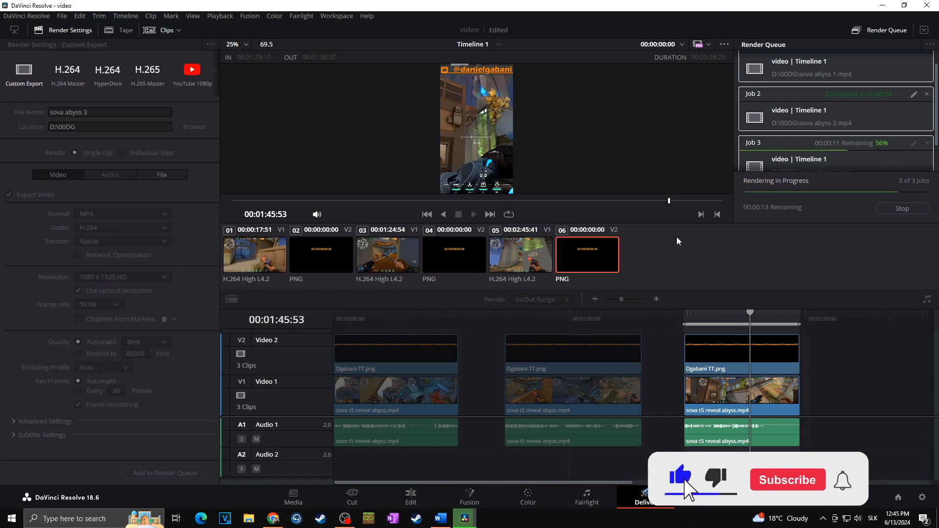
pyautogui.click(786, 479)
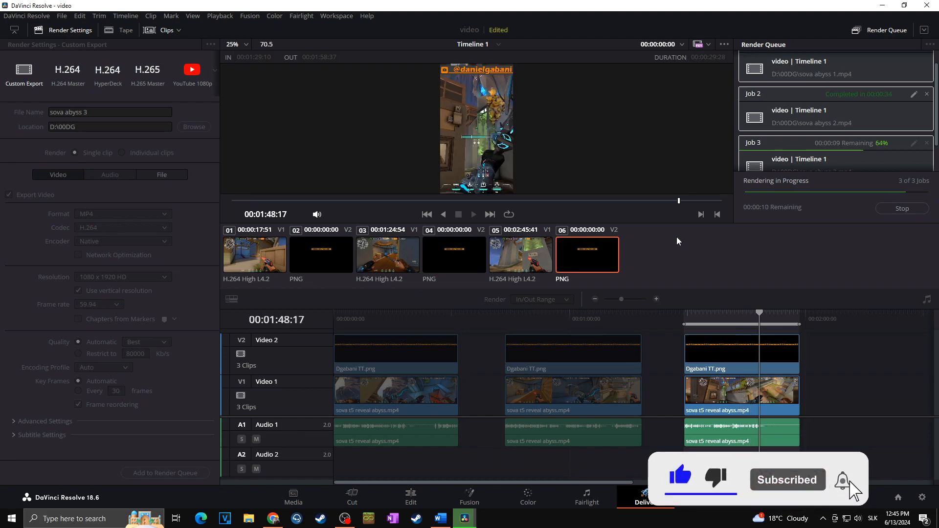